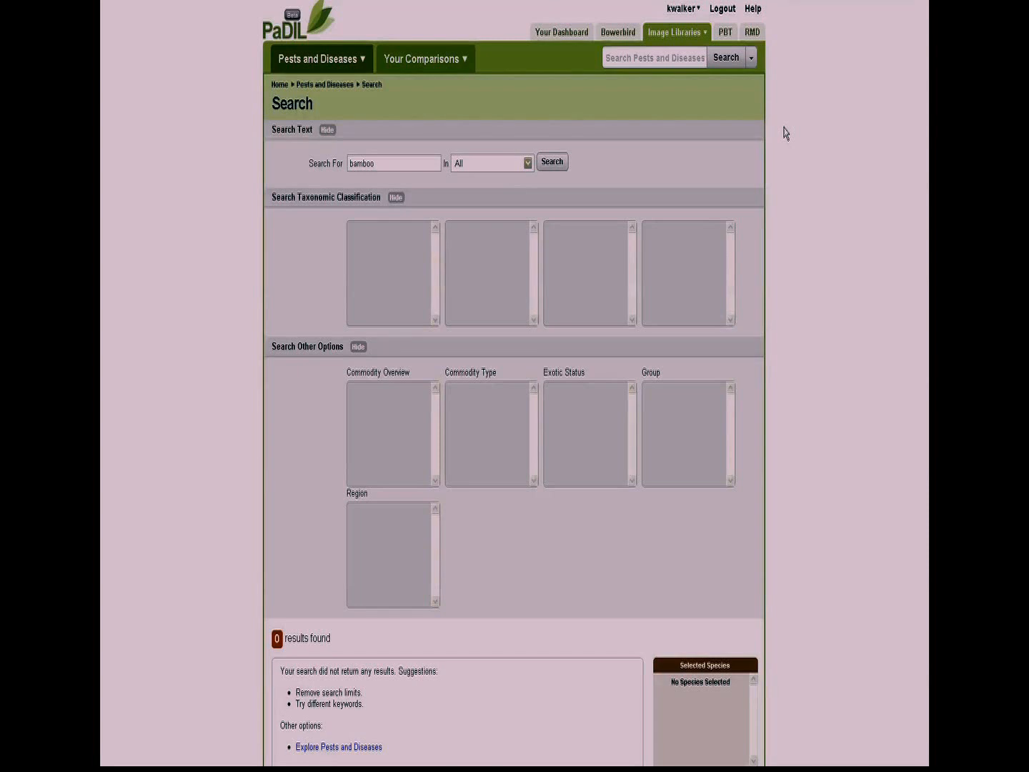
pyautogui.moveTo(576, 262)
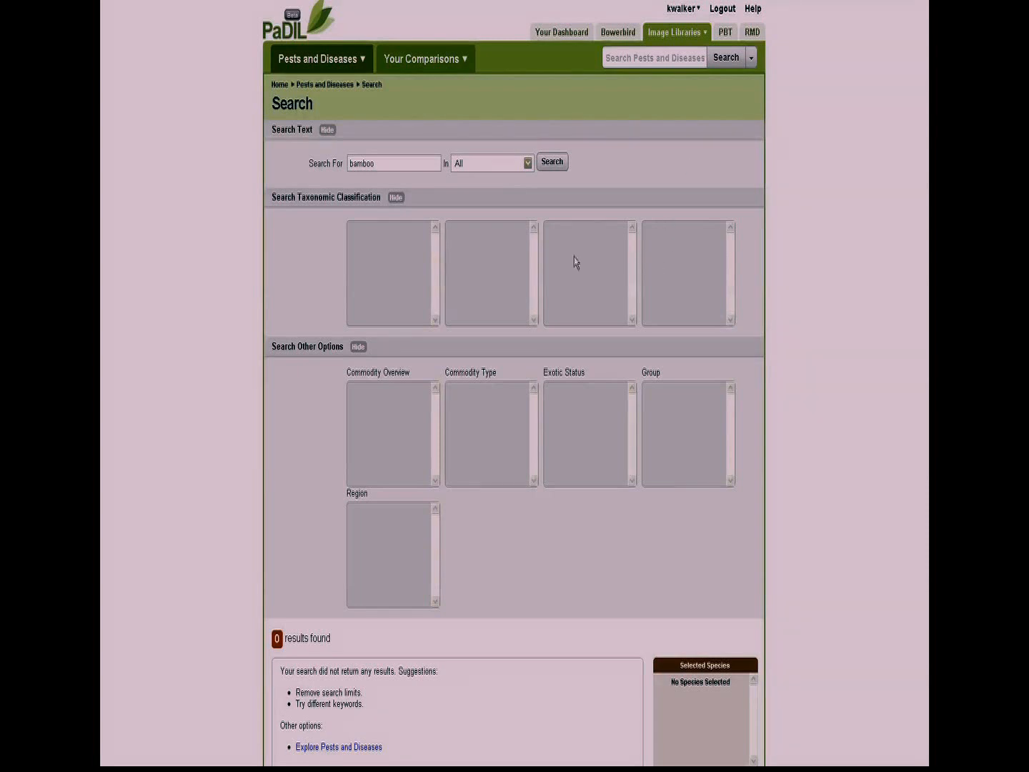
pyautogui.moveTo(506, 365)
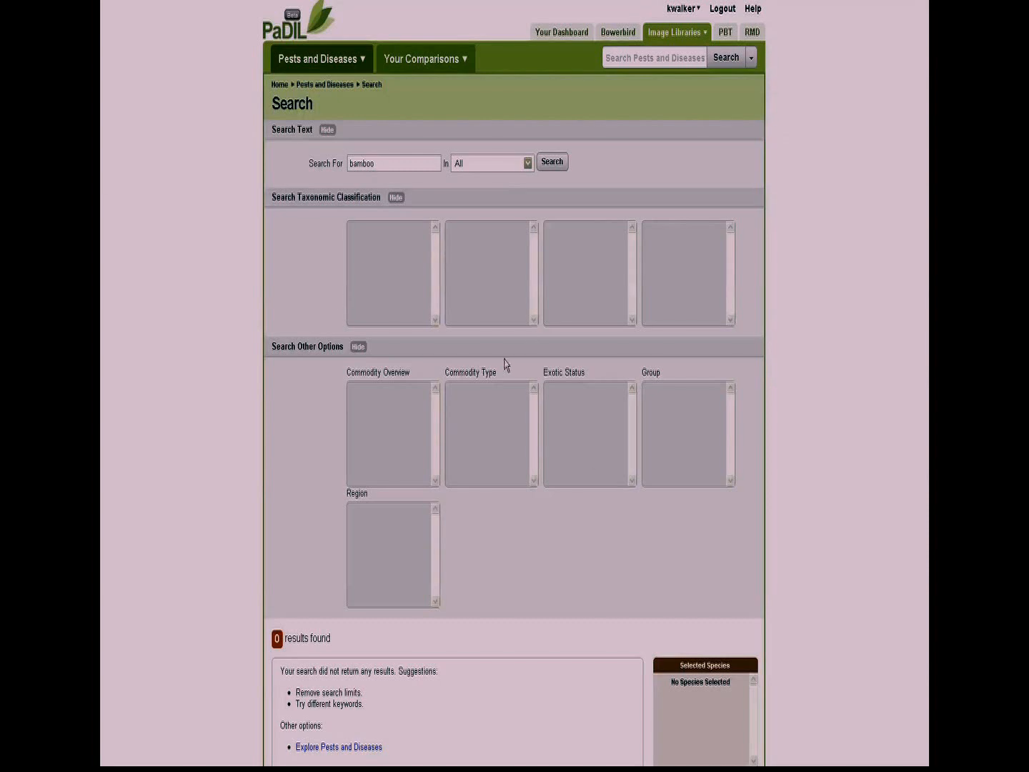
pyautogui.moveTo(307, 546)
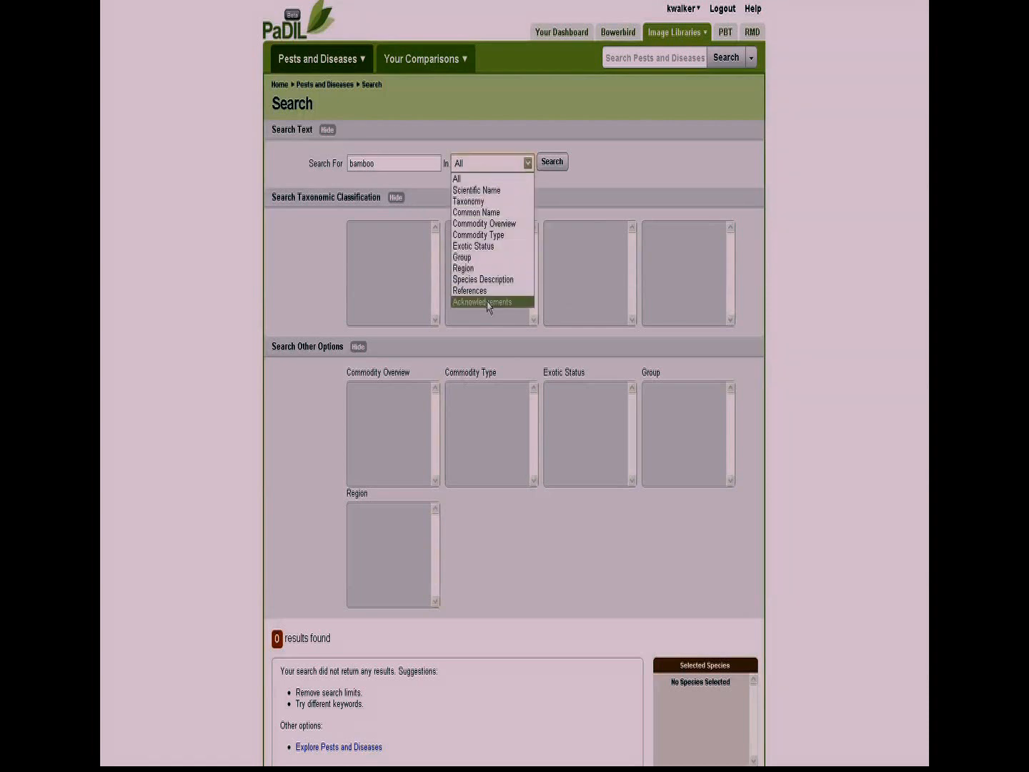
pyautogui.moveTo(489, 235)
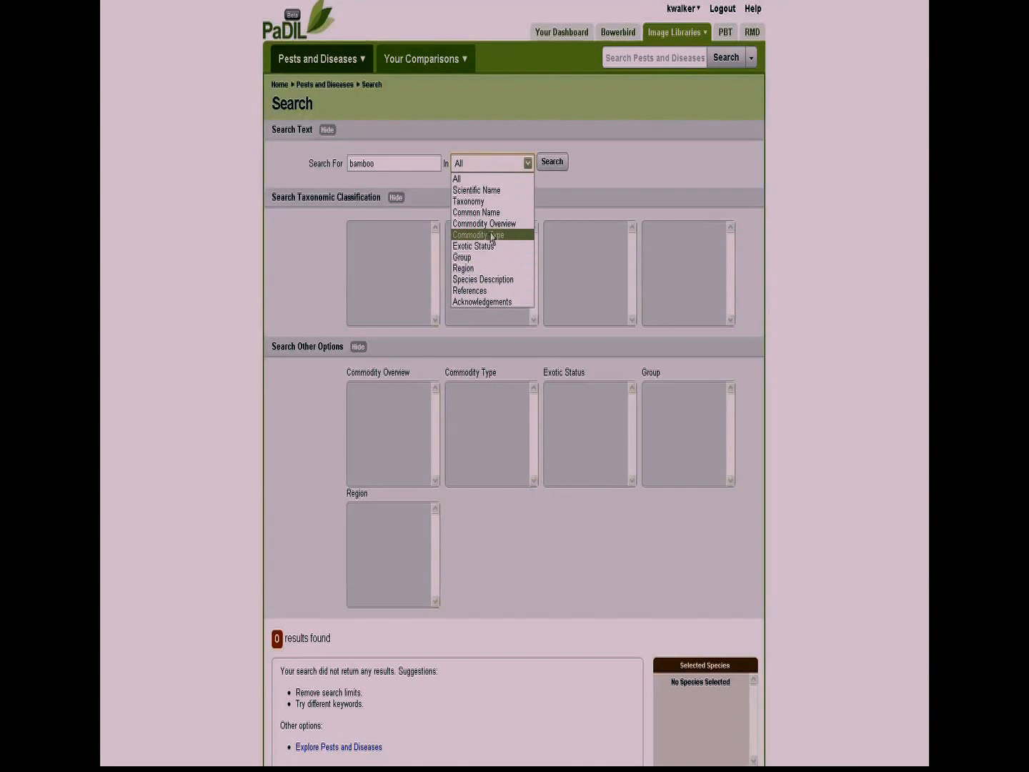
# Step: Limit the 'bamboo' search to the Commodity Type field and submit it
pyautogui.click(477, 234)
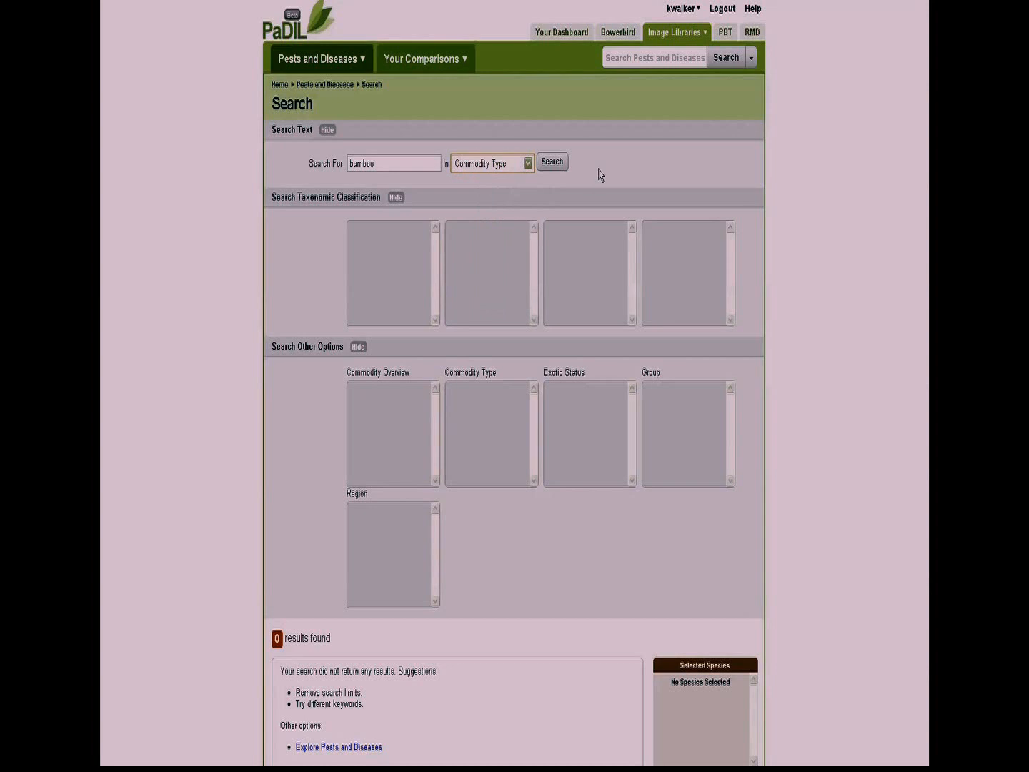
pyautogui.click(552, 162)
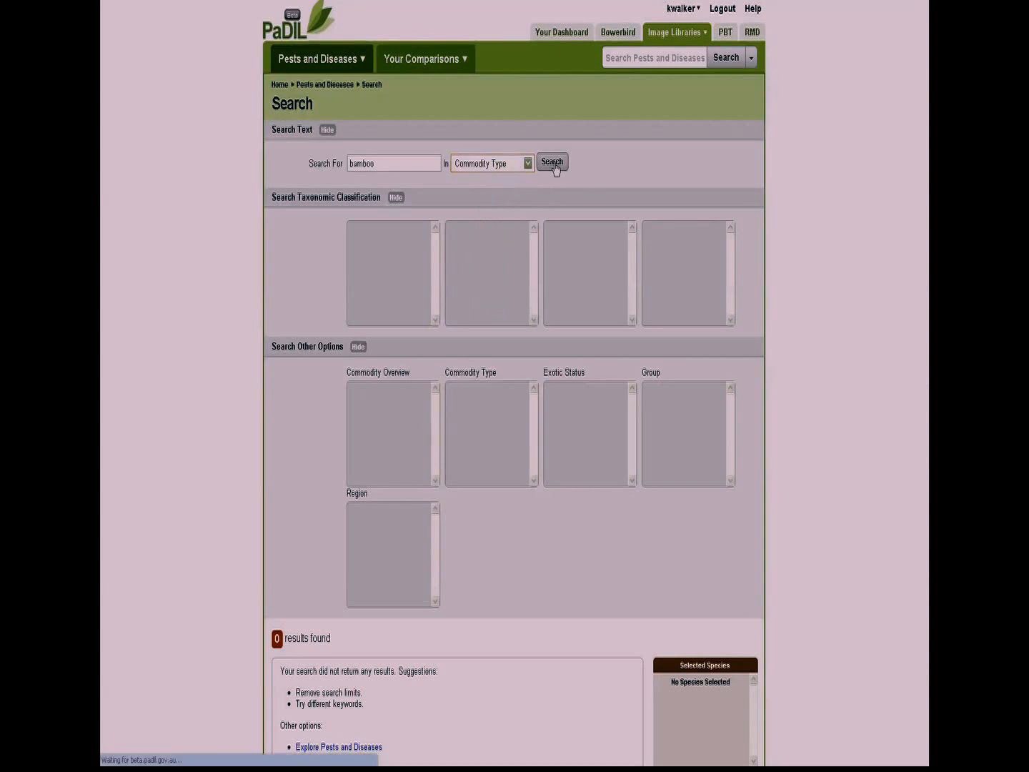
# Step: Run the Commodity Type search for bamboo and review the 13 results and filter counts
pyautogui.click(551, 163)
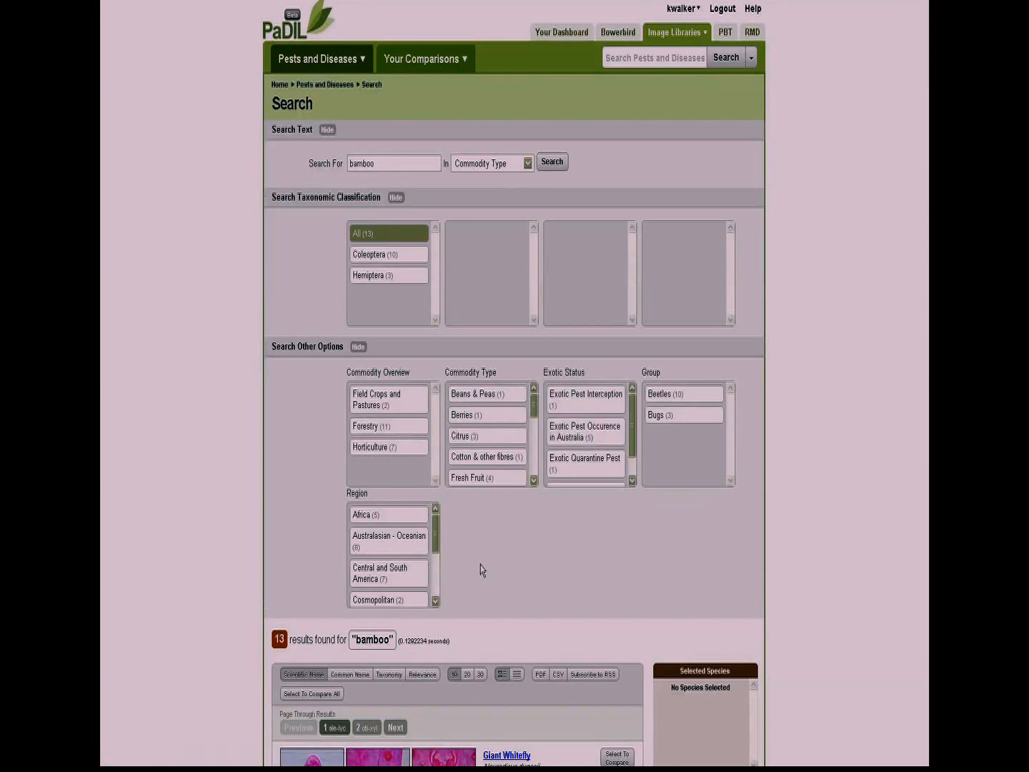
pyautogui.scroll(-3)
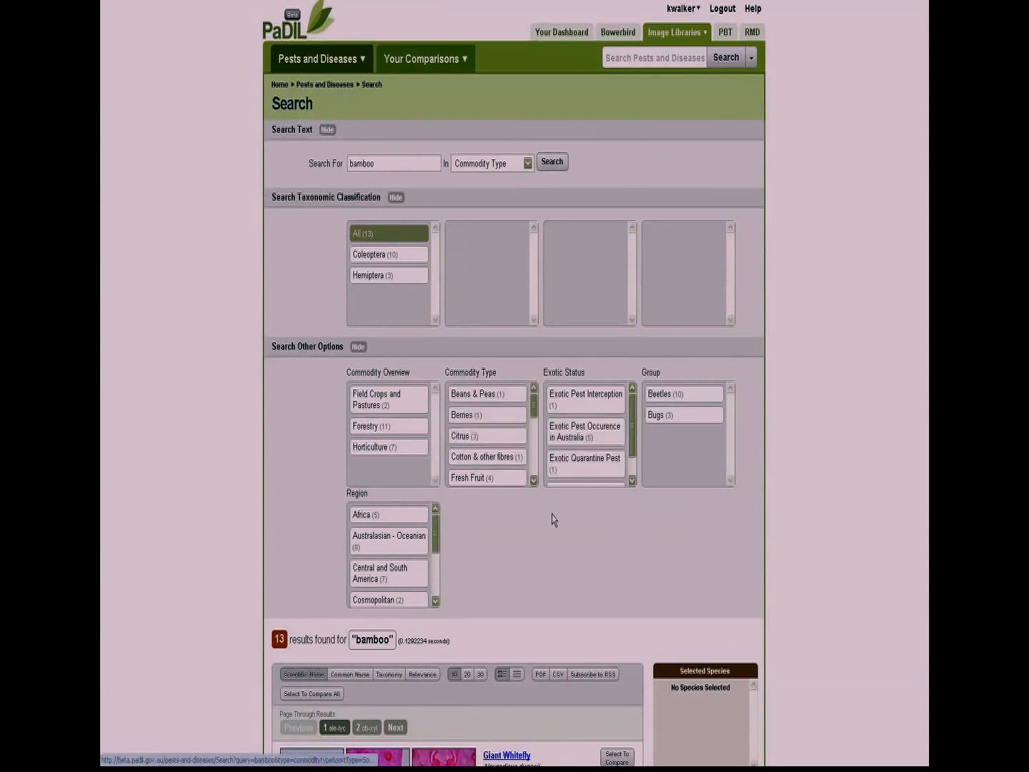
pyautogui.moveTo(546, 526)
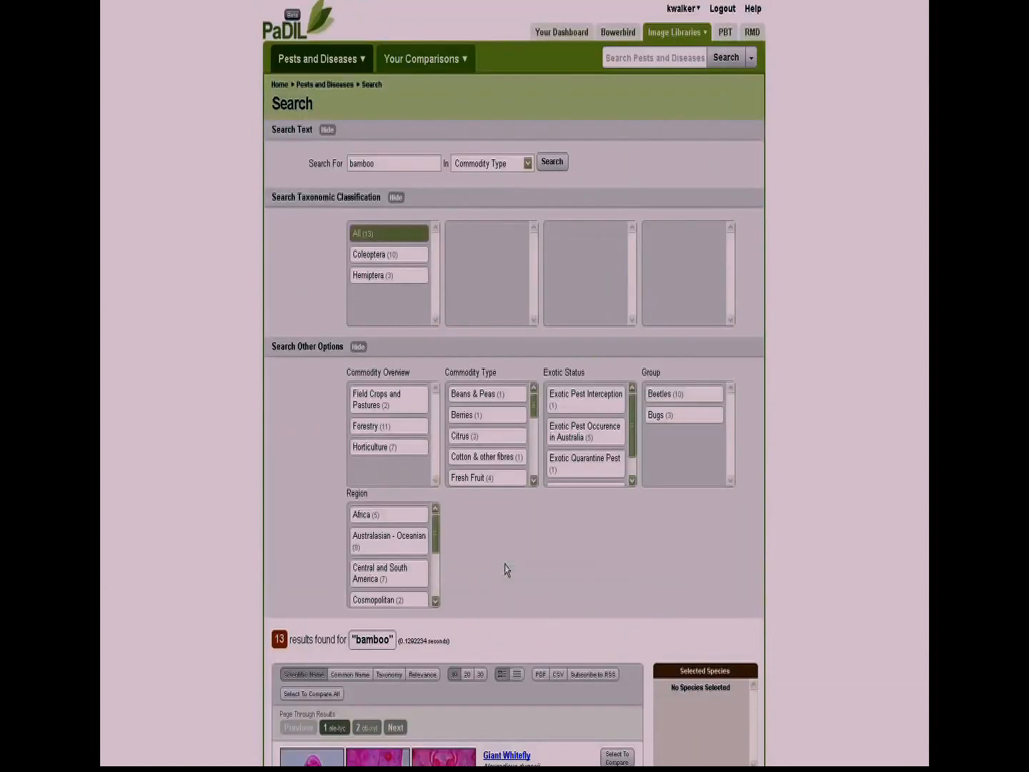
pyautogui.moveTo(389, 254)
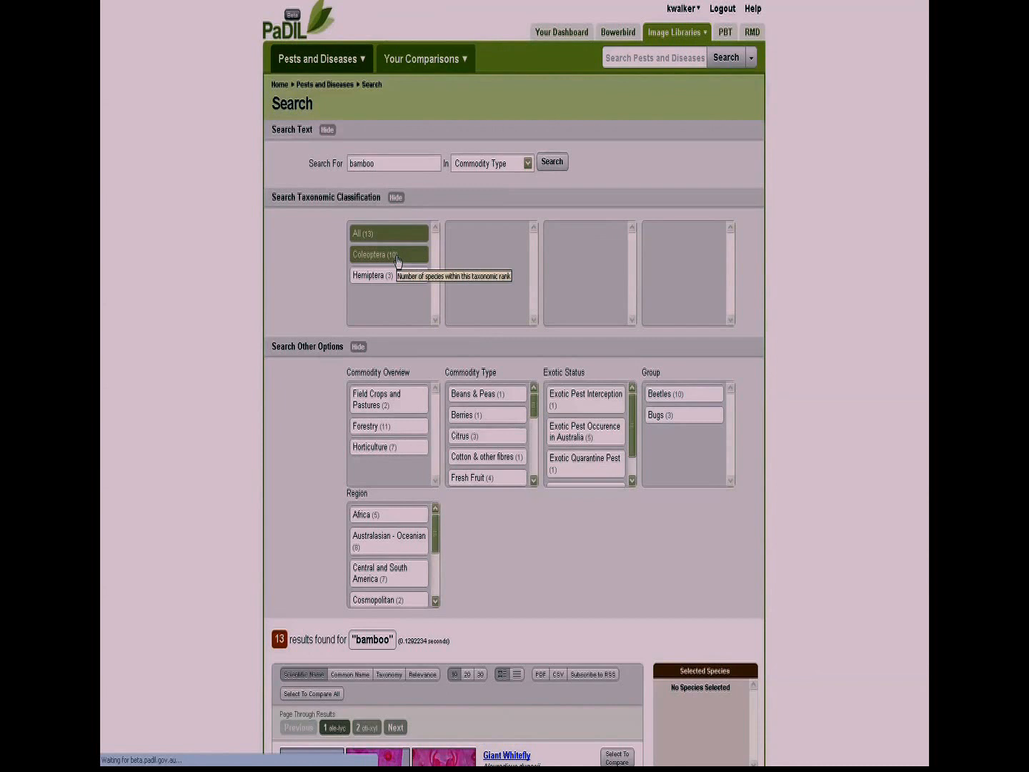
# Step: Narrow the bamboo results to Coleoptera, Bostrichidae and Dinoderinae
pyautogui.click(388, 255)
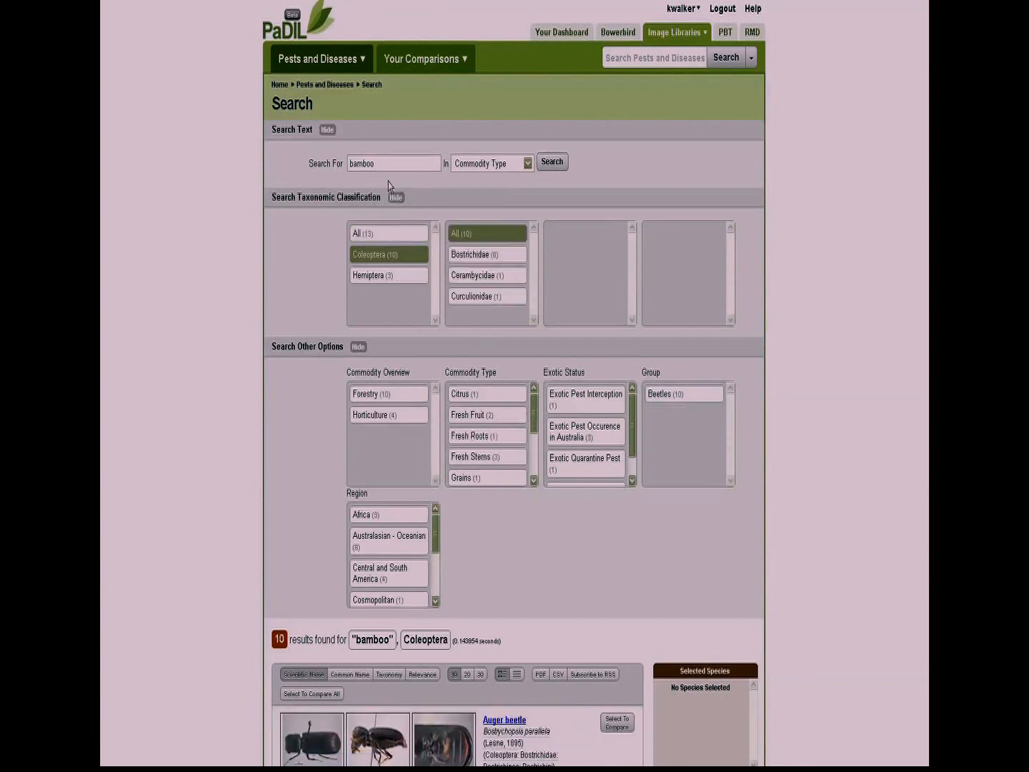
pyautogui.moveTo(487, 254)
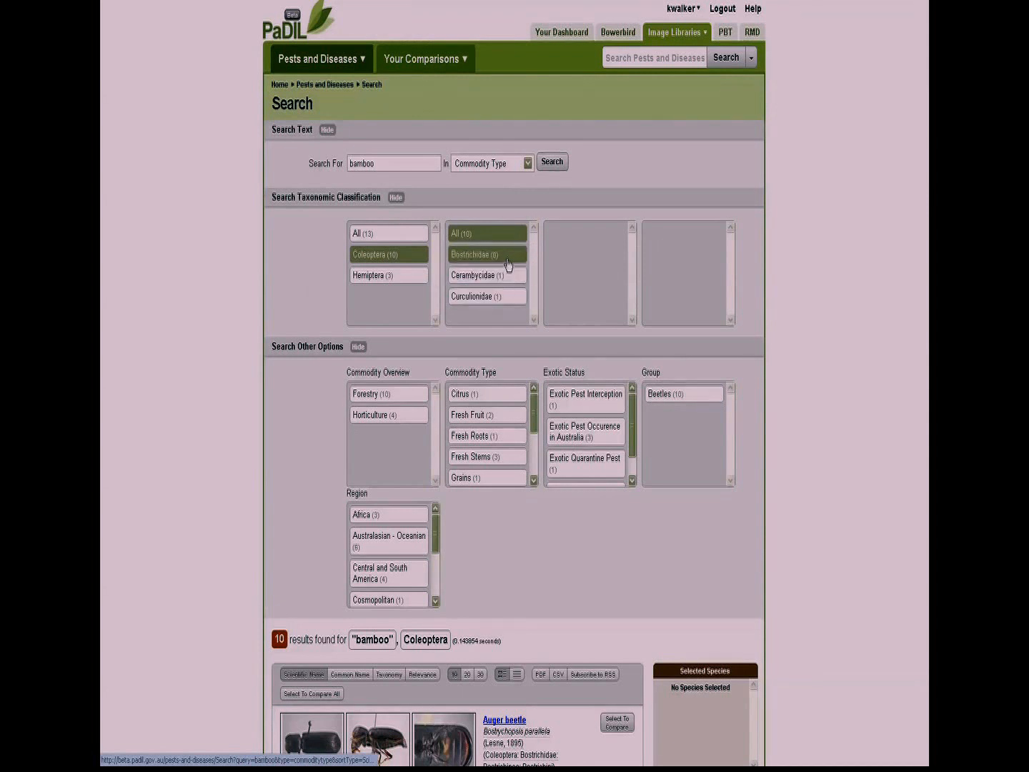
pyautogui.click(488, 254)
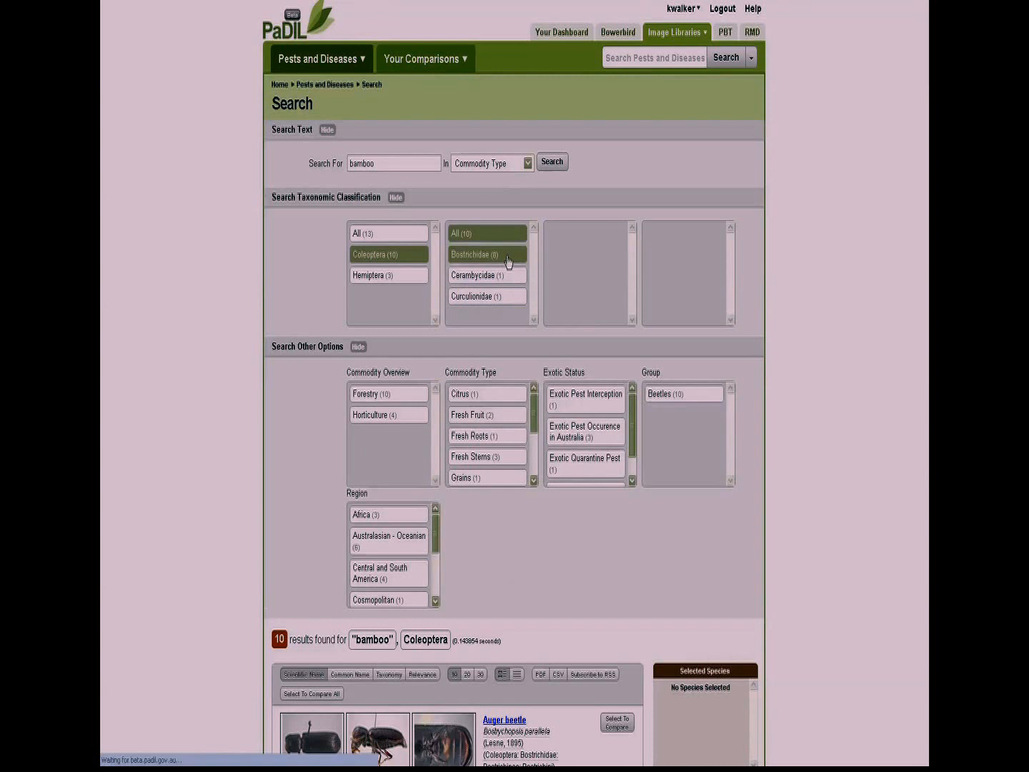
pyautogui.click(487, 255)
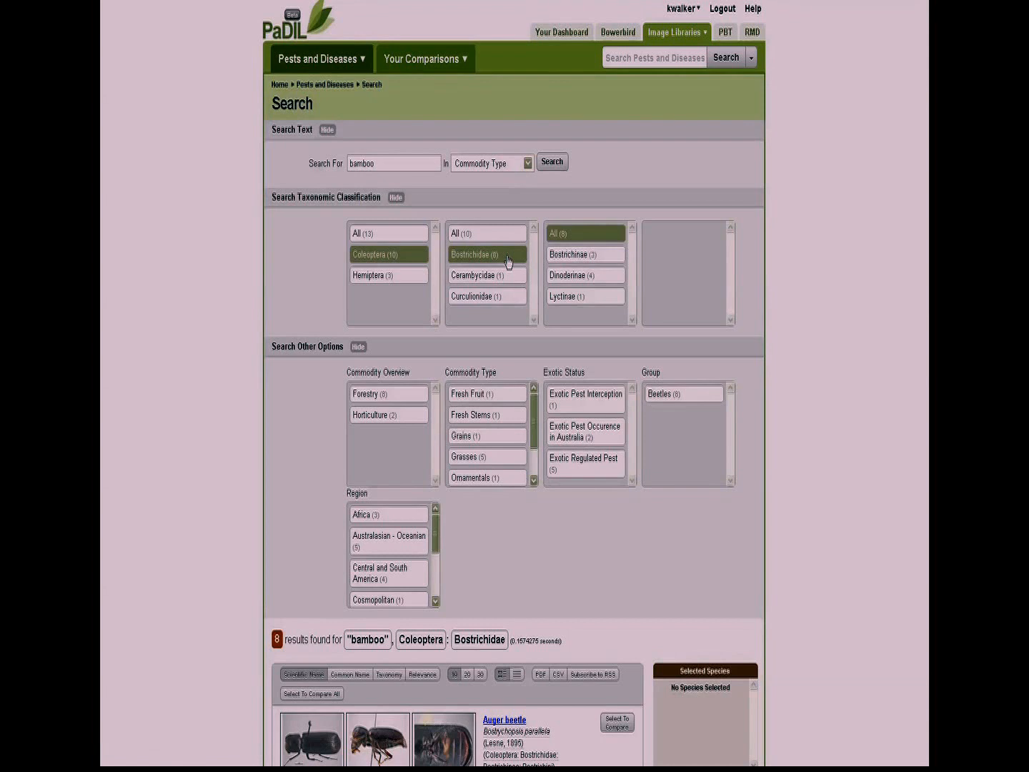
pyautogui.moveTo(461, 256)
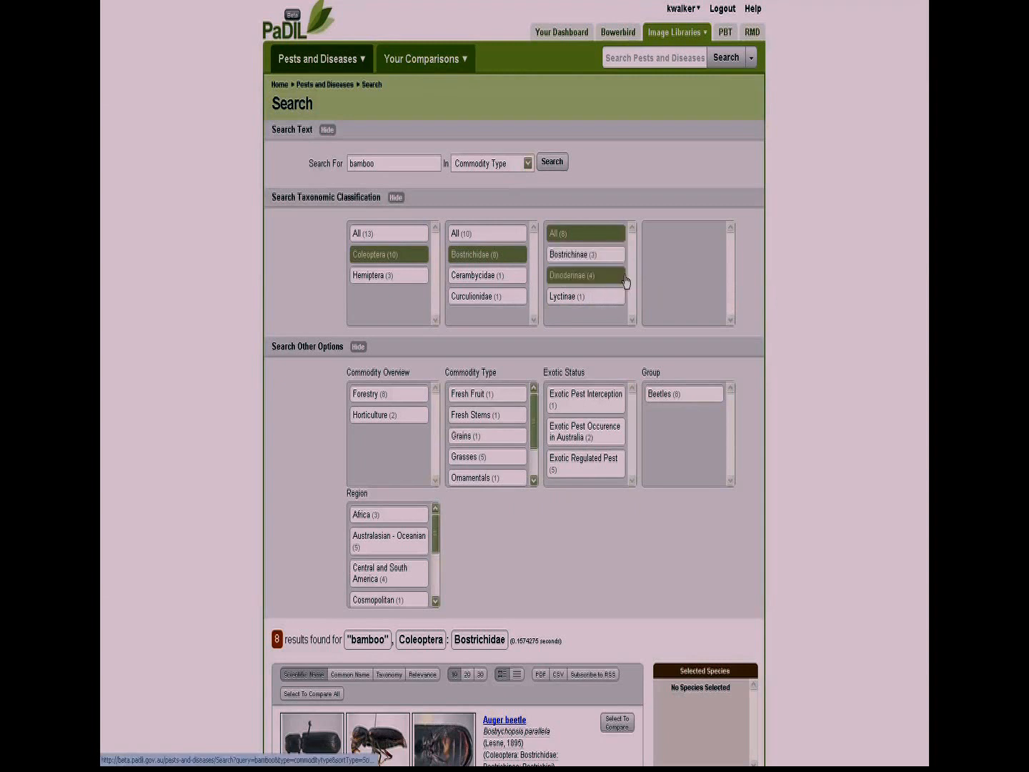
pyautogui.click(585, 274)
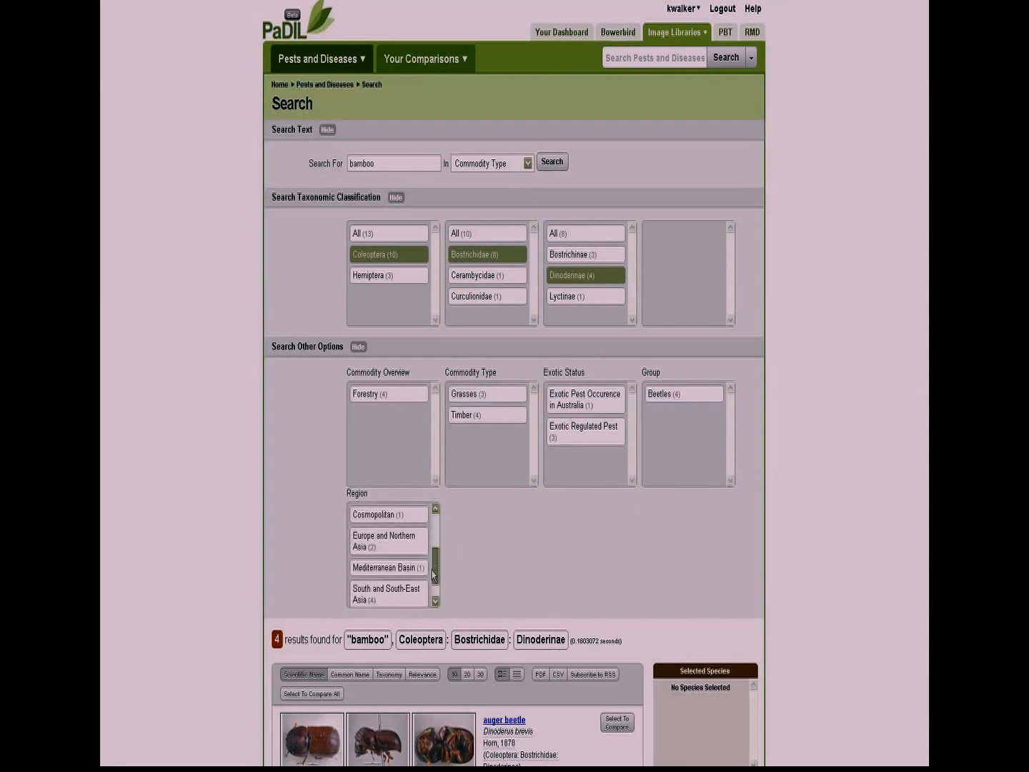
# Step: Hide the Taxonomic Classification and Other Options filter panels
pyautogui.scroll(-3)
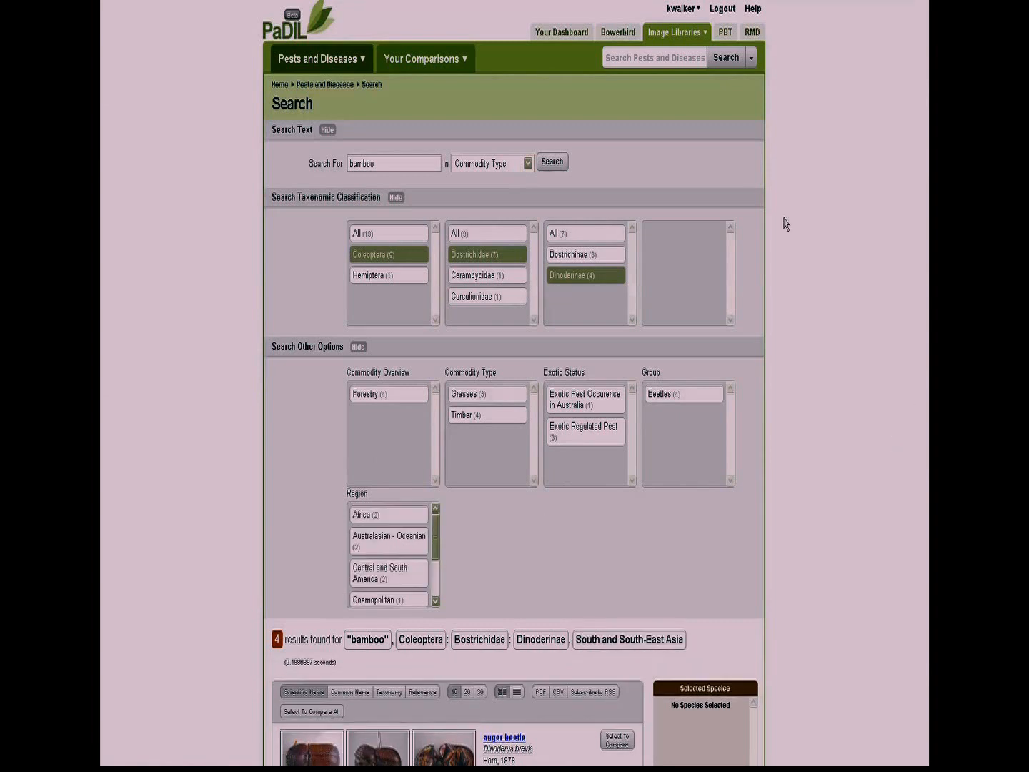
pyautogui.click(396, 197)
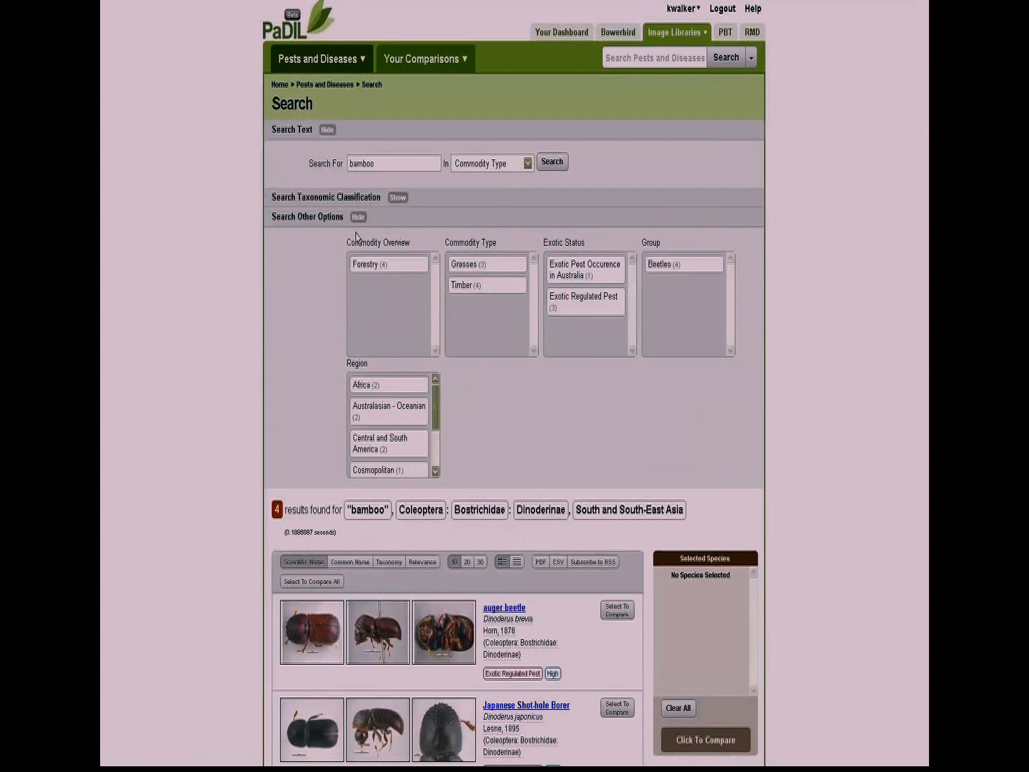
pyautogui.click(358, 217)
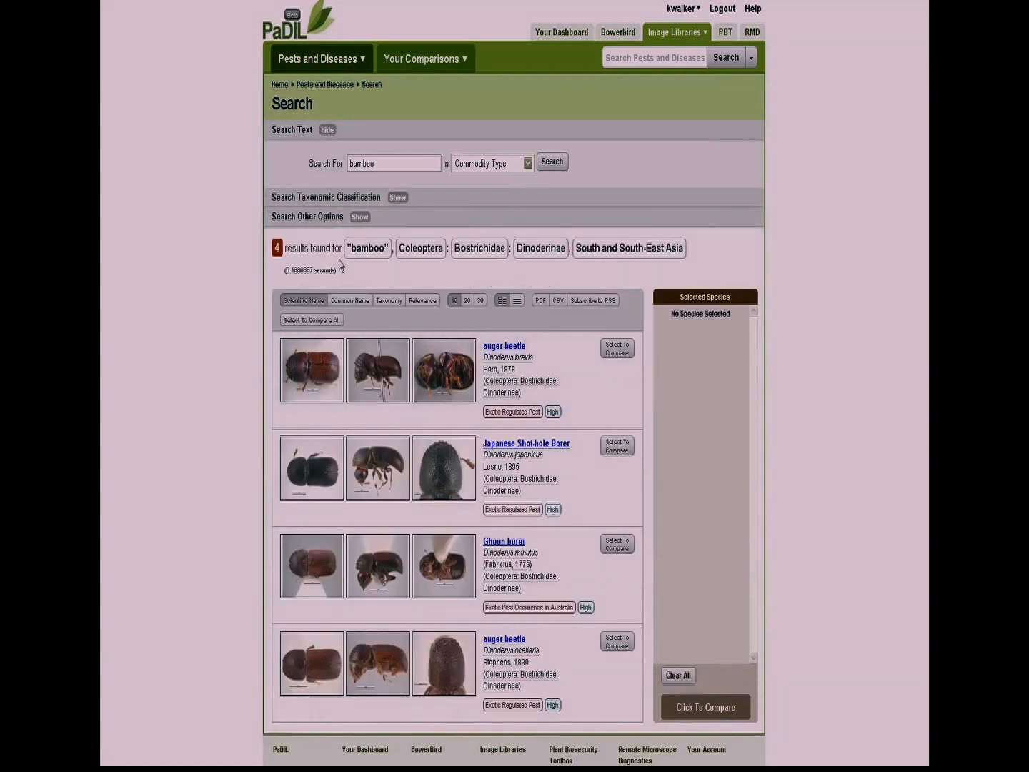
pyautogui.moveTo(628, 248)
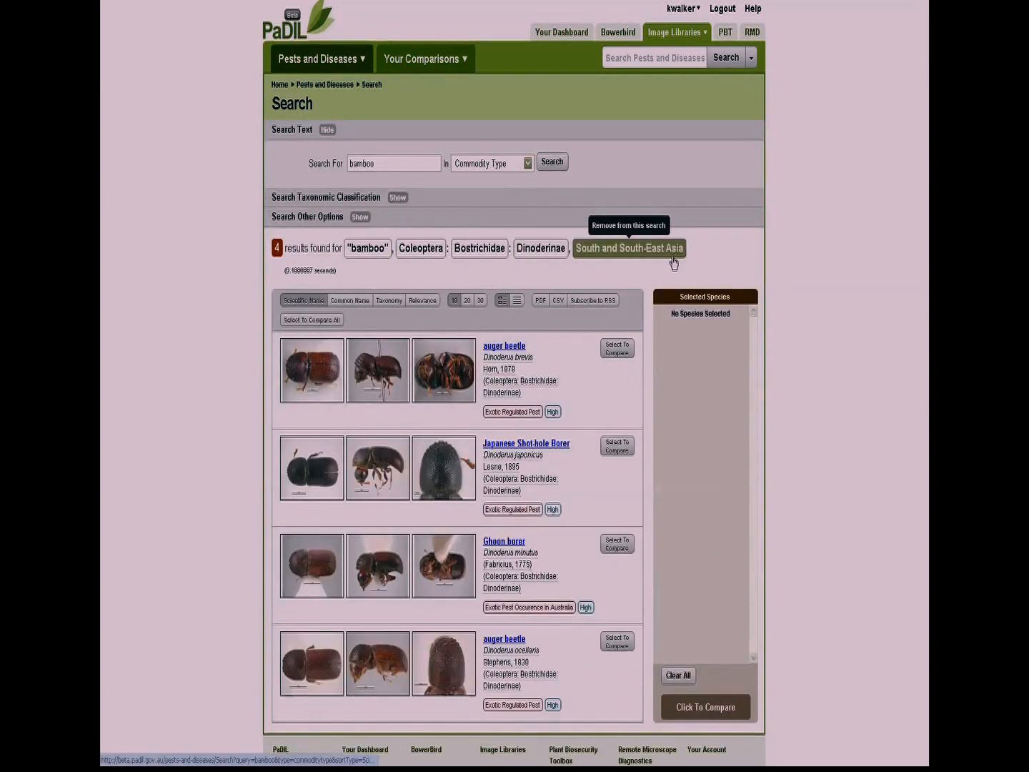
pyautogui.moveTo(618, 263)
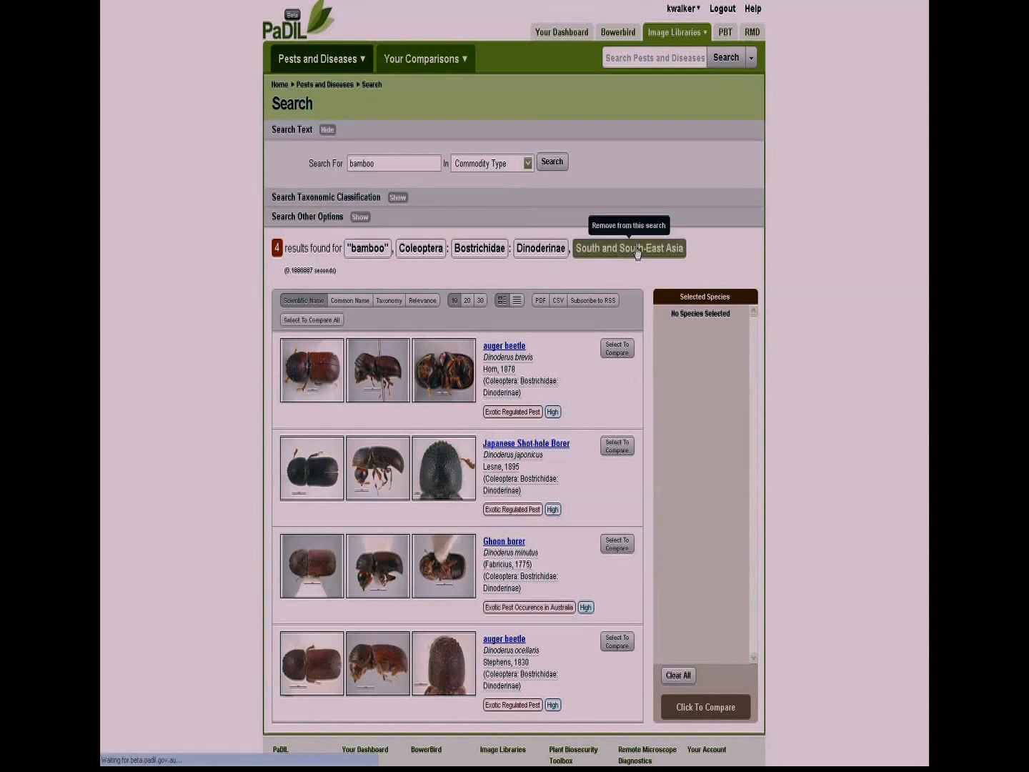
# Step: Remove the South and South-East Asia filter and reapply Dinoderinae, leaving four results
pyautogui.click(629, 249)
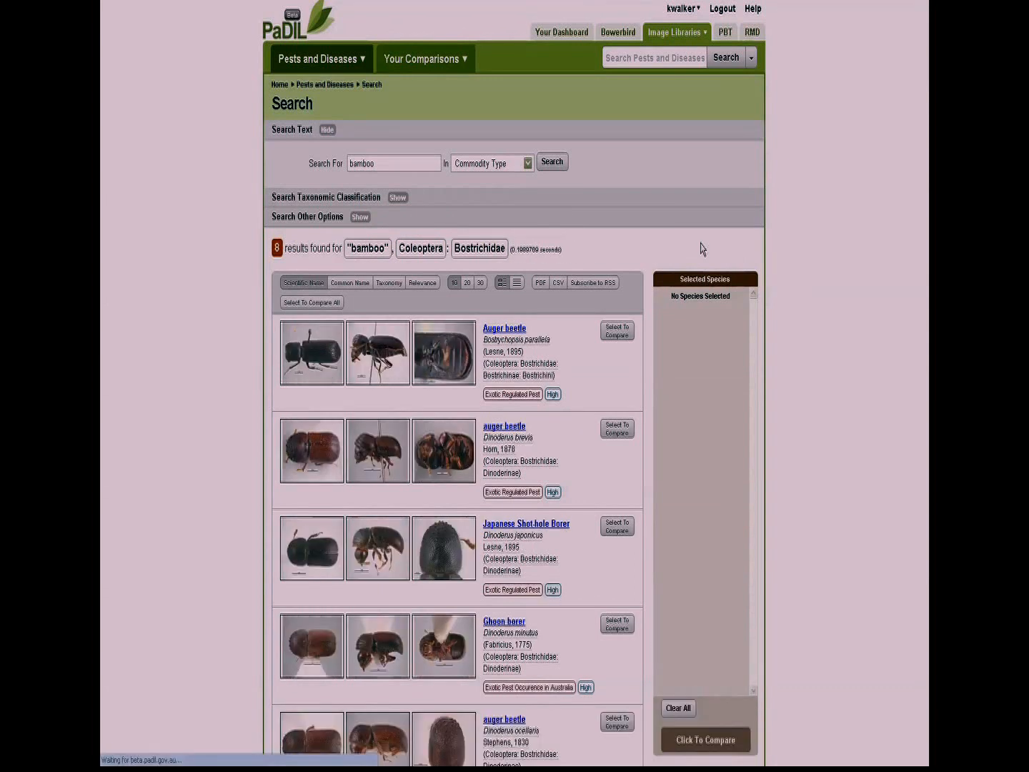
pyautogui.moveTo(479, 249)
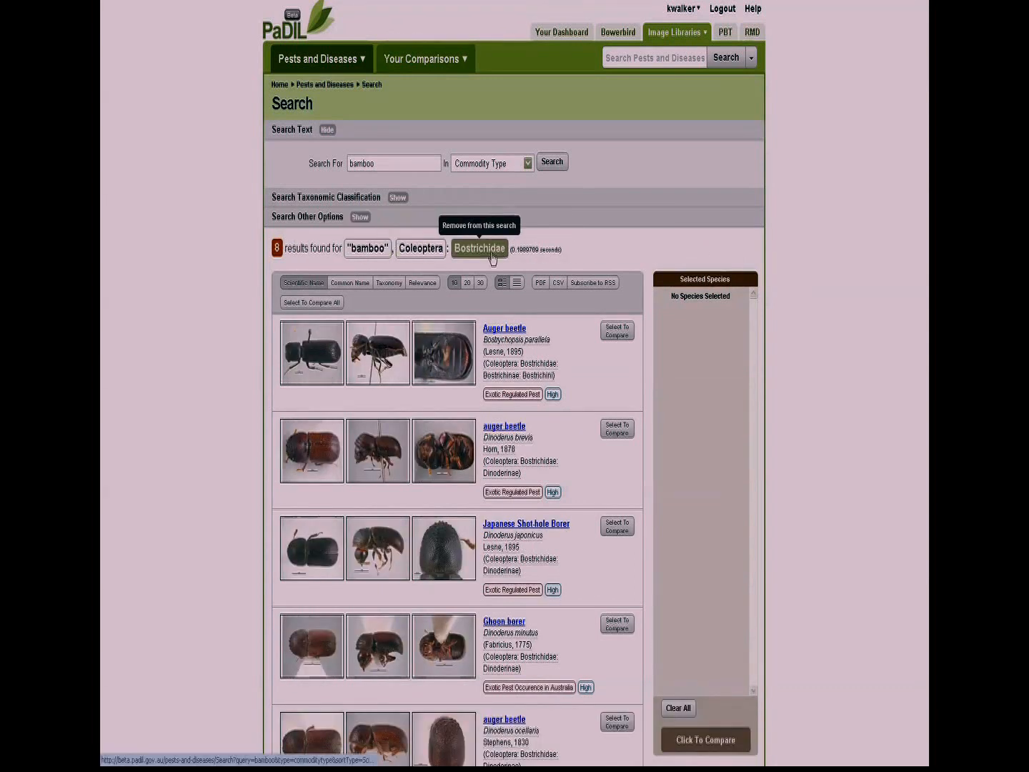
pyautogui.click(397, 198)
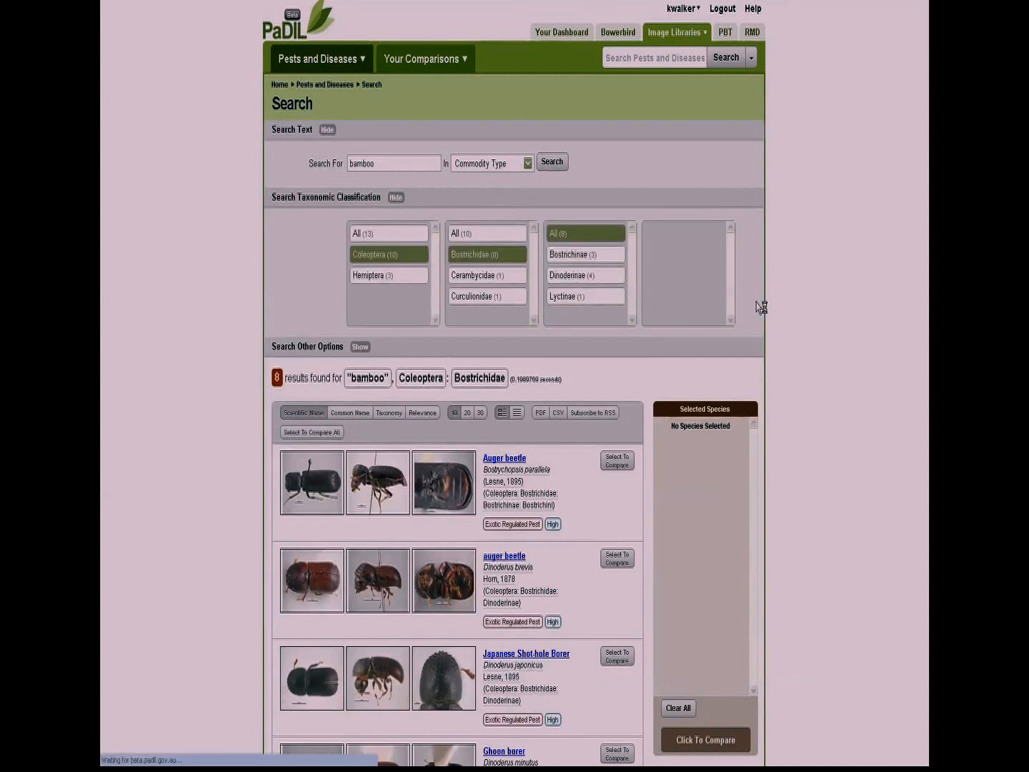
pyautogui.click(586, 275)
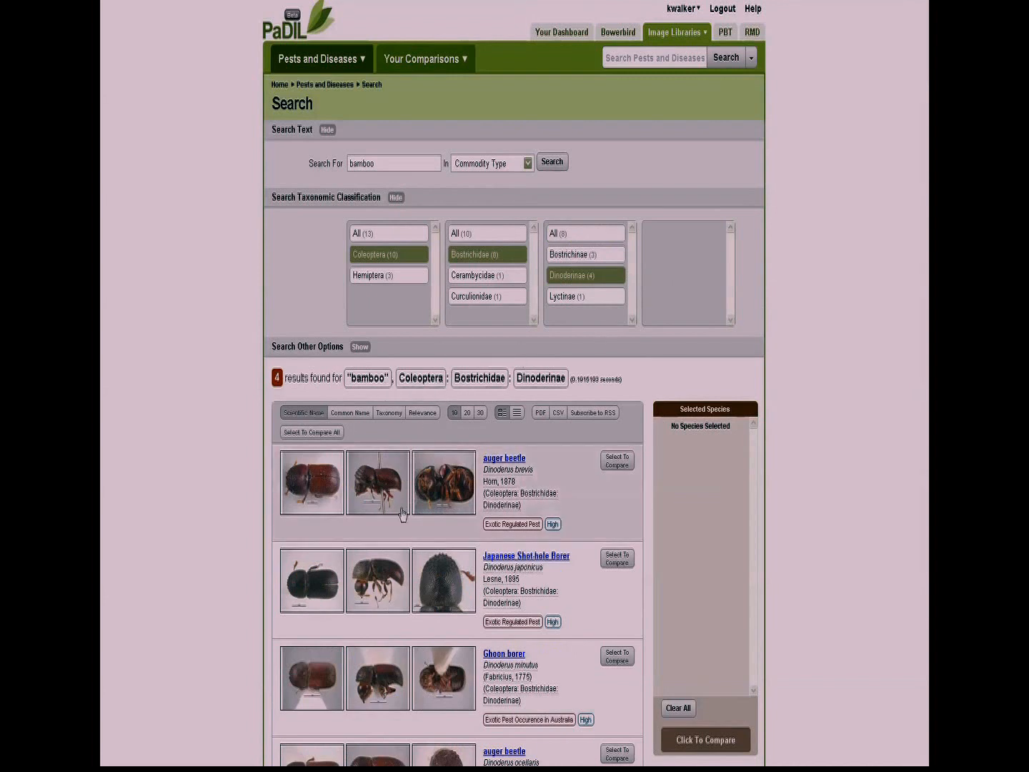
pyautogui.click(395, 197)
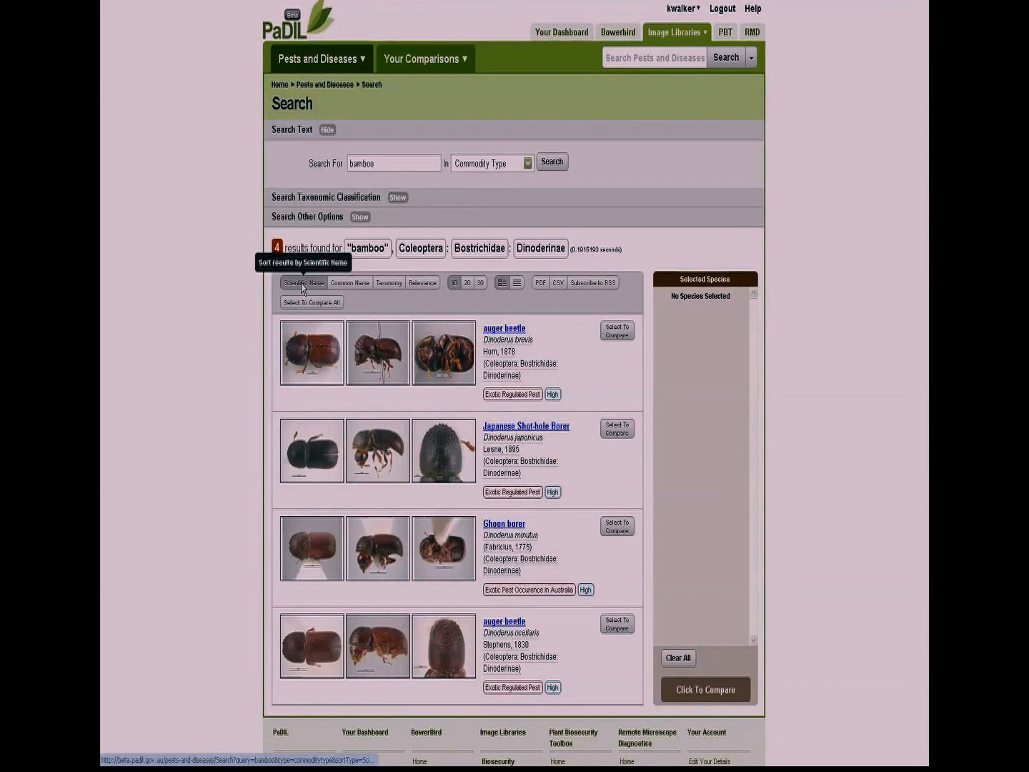
pyautogui.moveTo(392, 300)
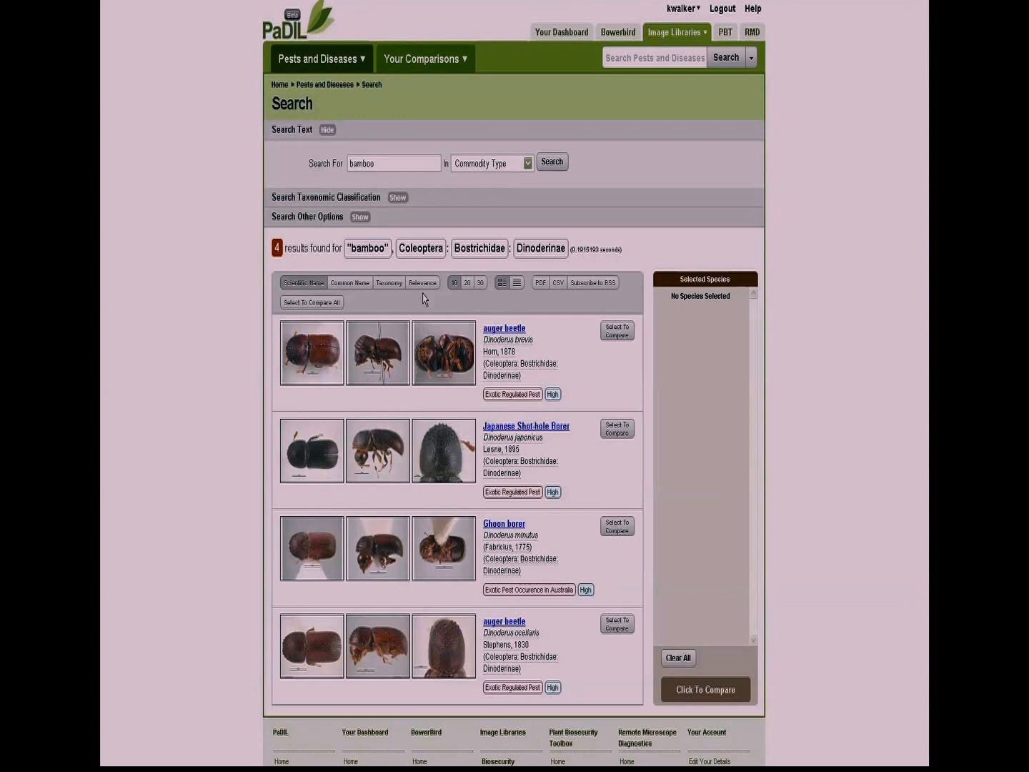
pyautogui.moveTo(452, 298)
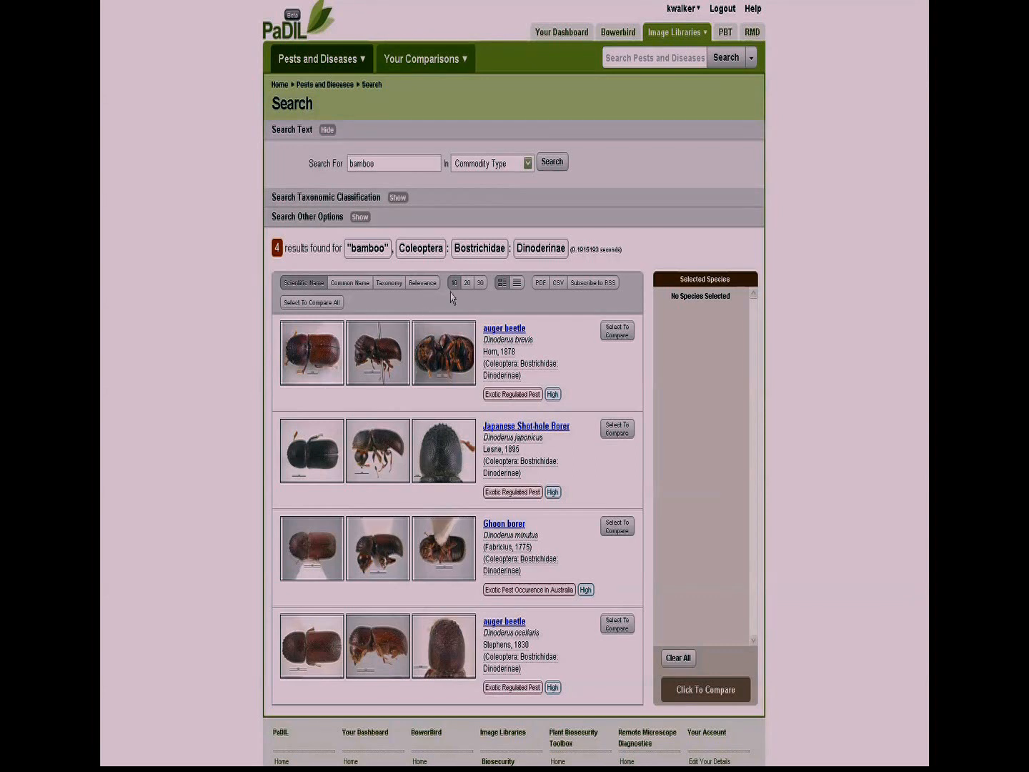
pyautogui.moveTo(468, 283)
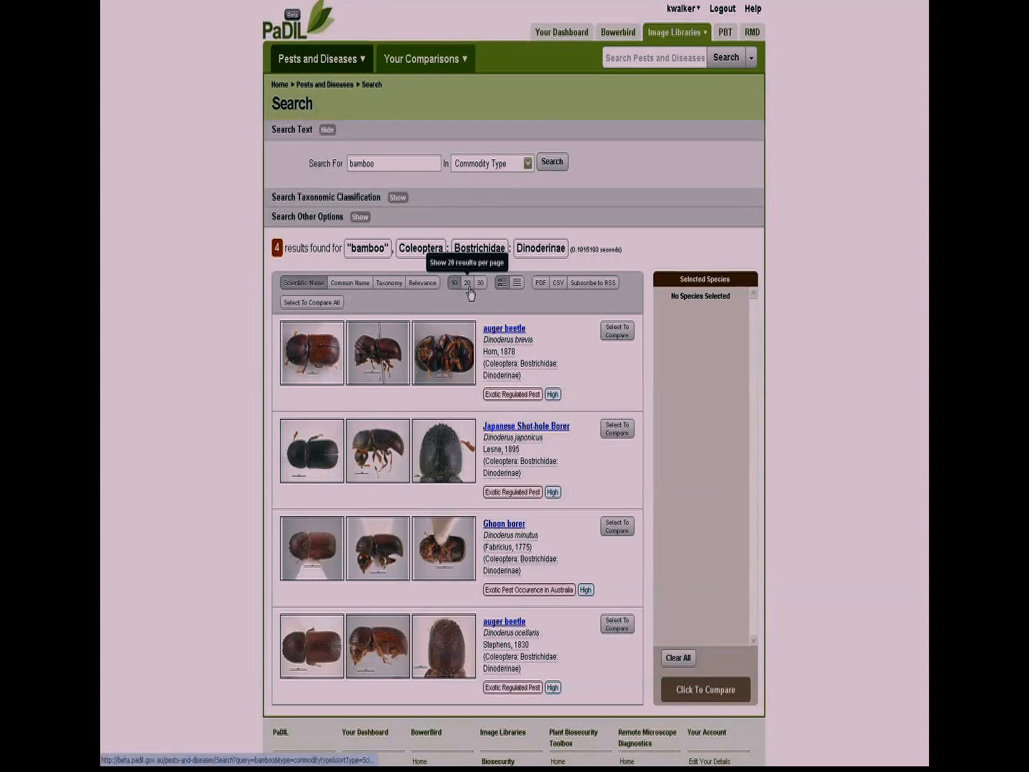
pyautogui.moveTo(490, 306)
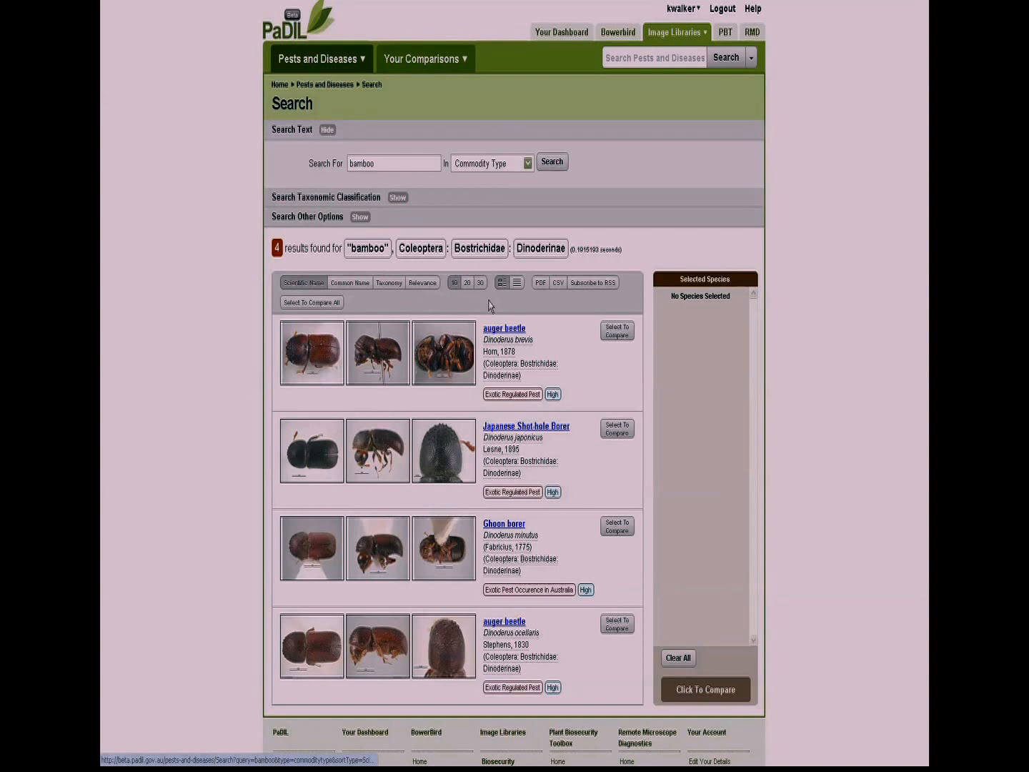
pyautogui.moveTo(516, 283)
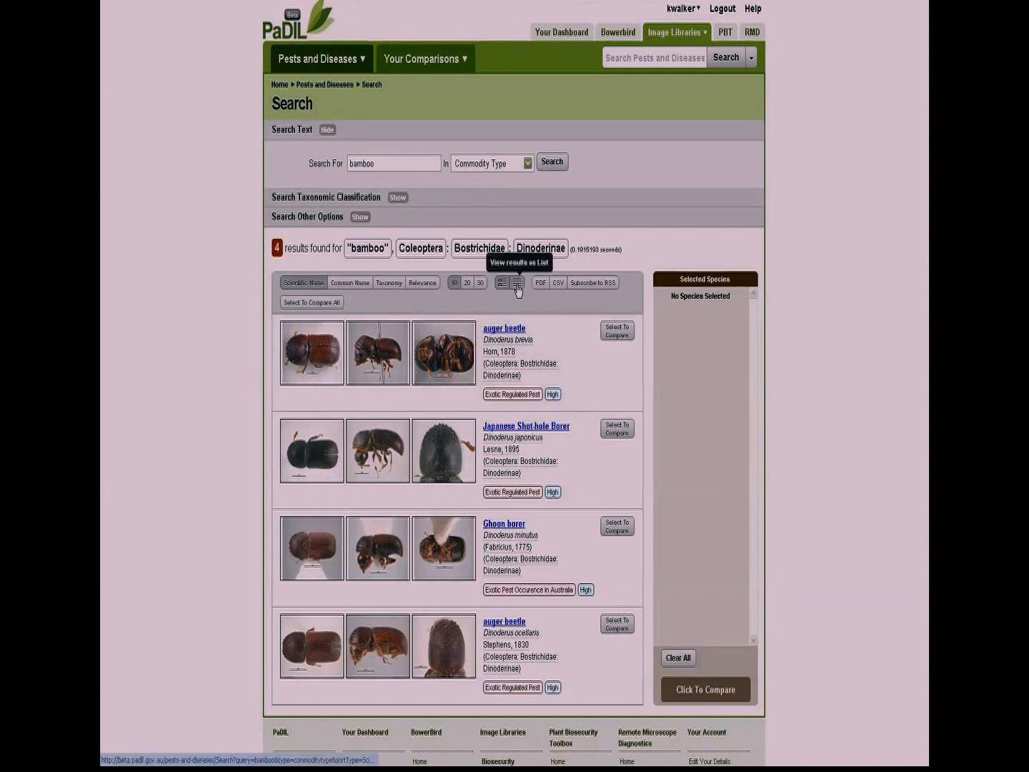
# Step: View the four beetle results as a compact list, then return to the detailed layout
pyautogui.click(524, 283)
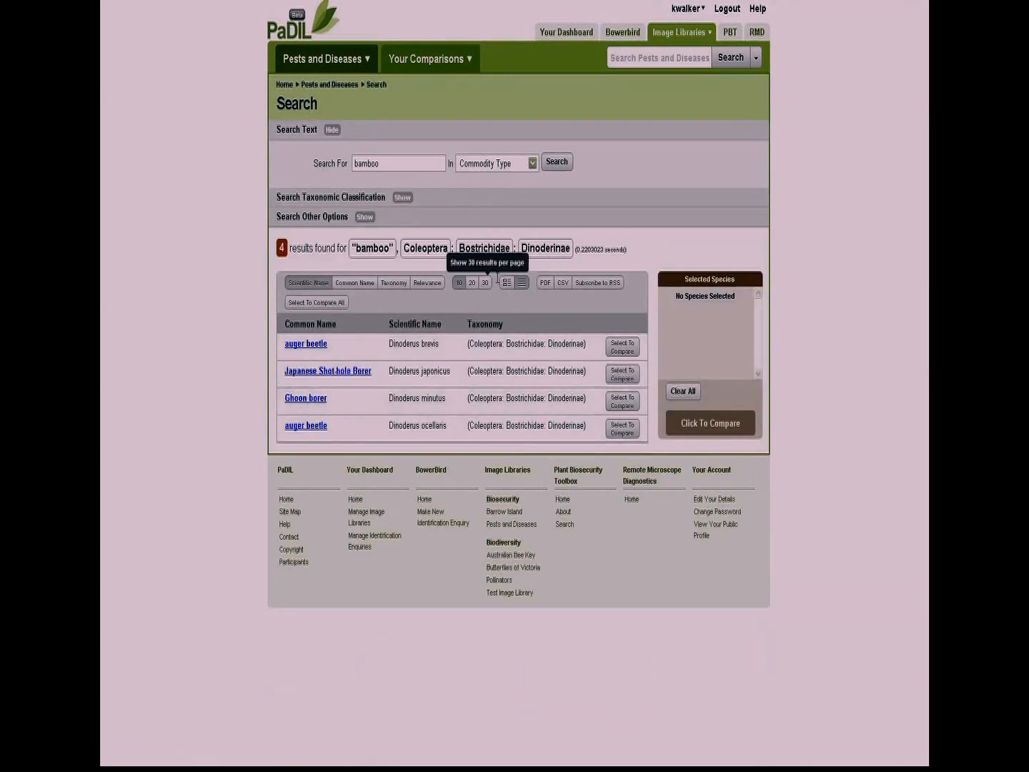
pyautogui.click(506, 283)
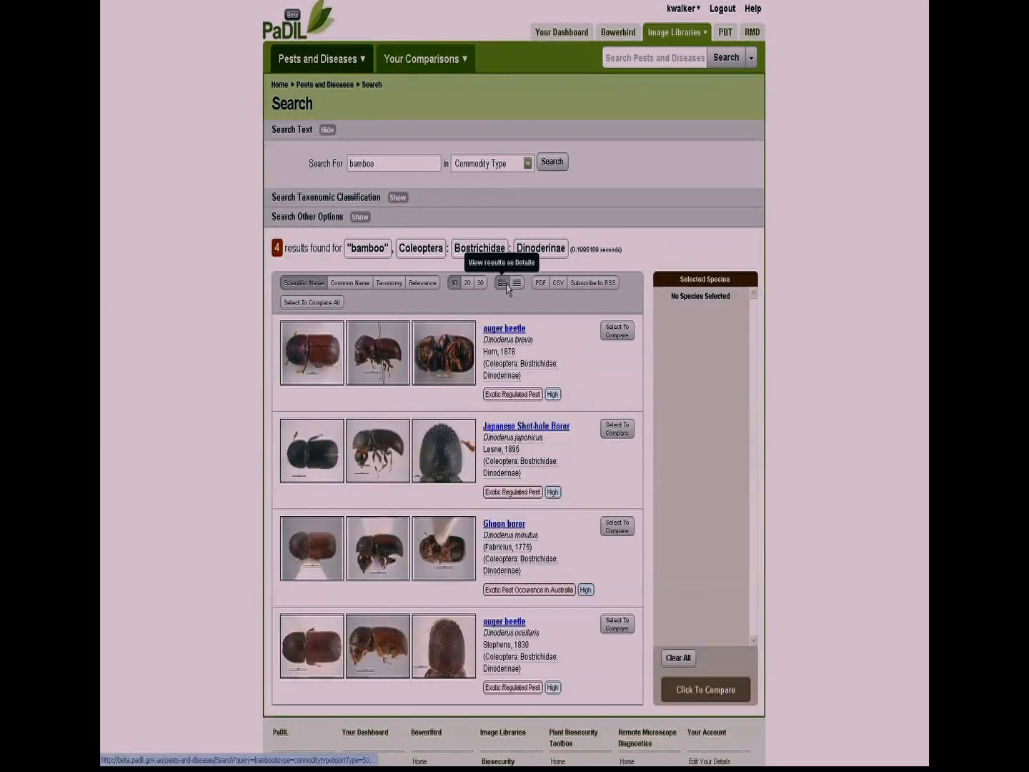
pyautogui.moveTo(558, 283)
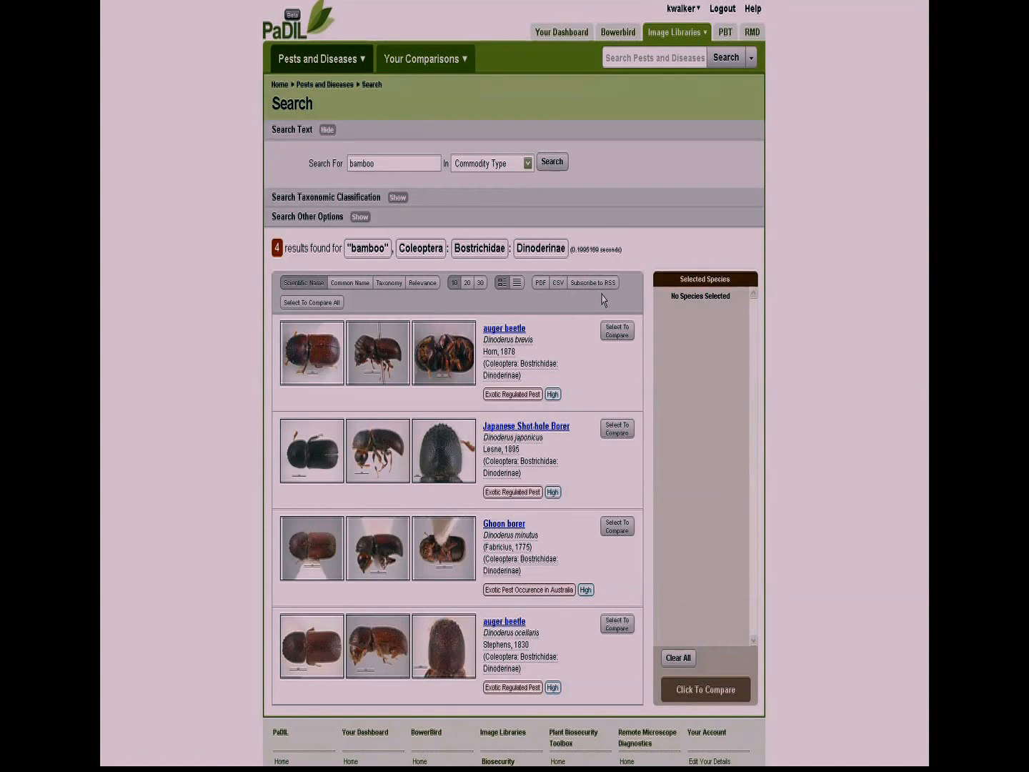
pyautogui.moveTo(577, 312)
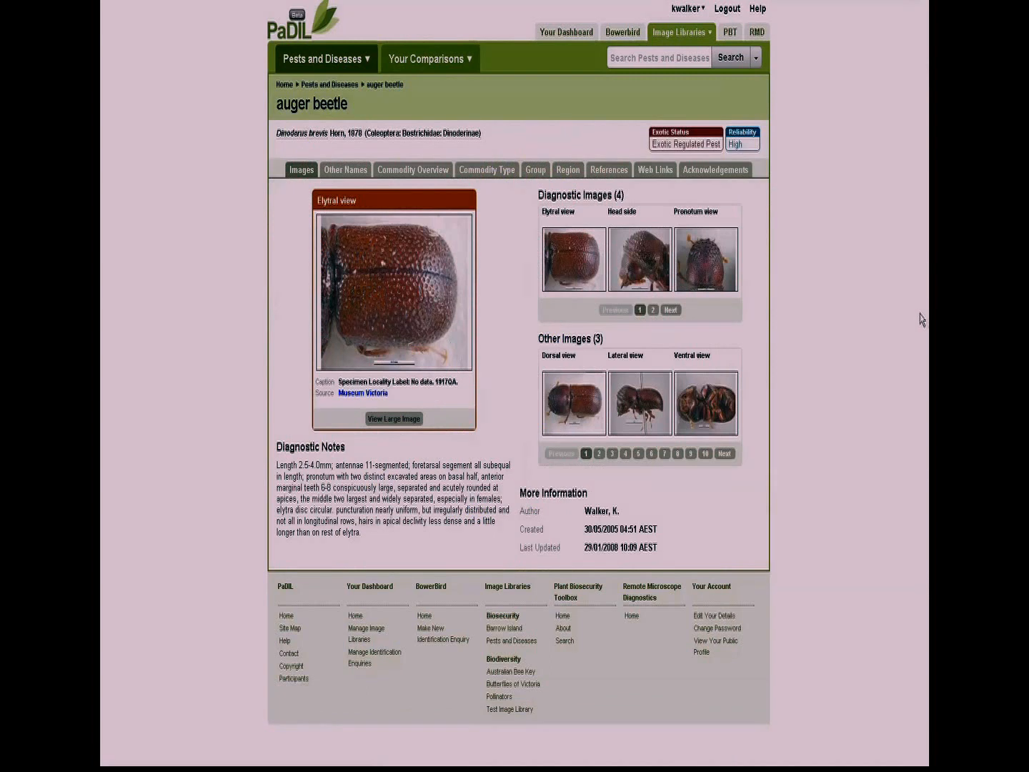
pyautogui.moveTo(917, 312)
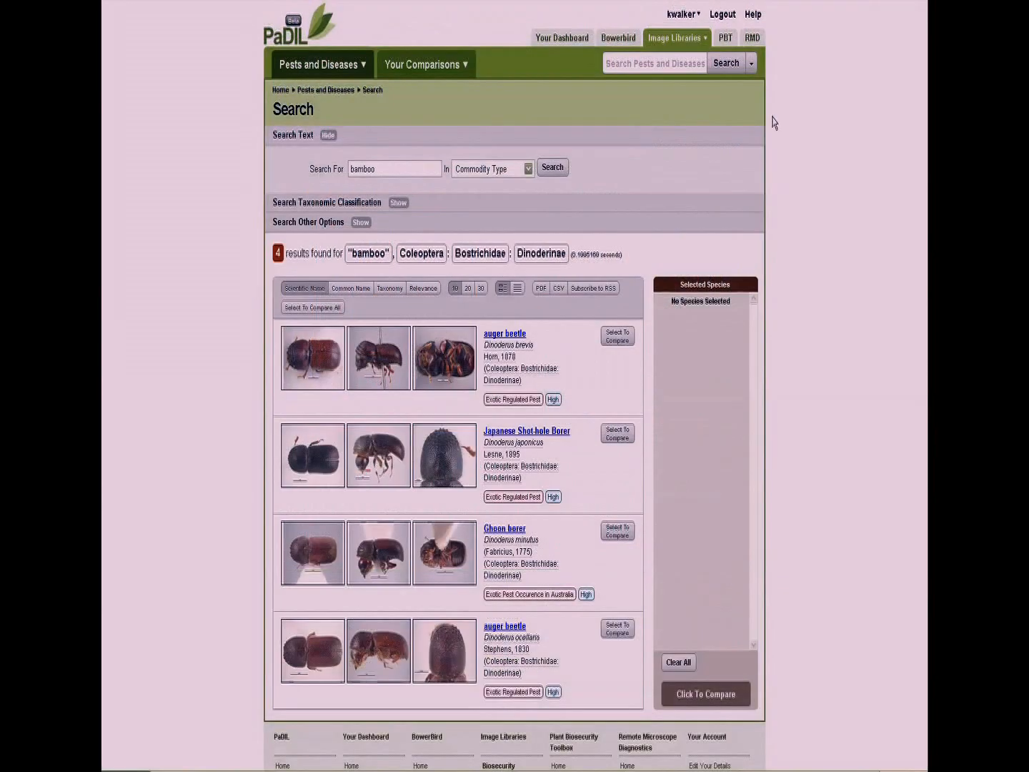
pyautogui.moveTo(832, 343)
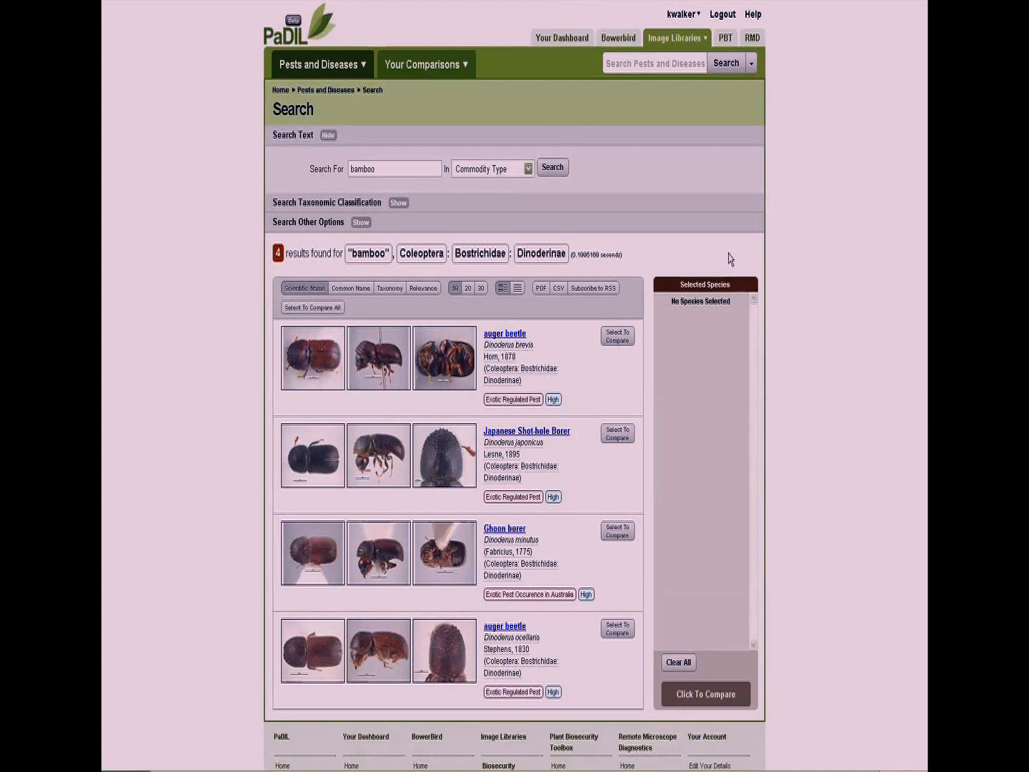
pyautogui.moveTo(706, 693)
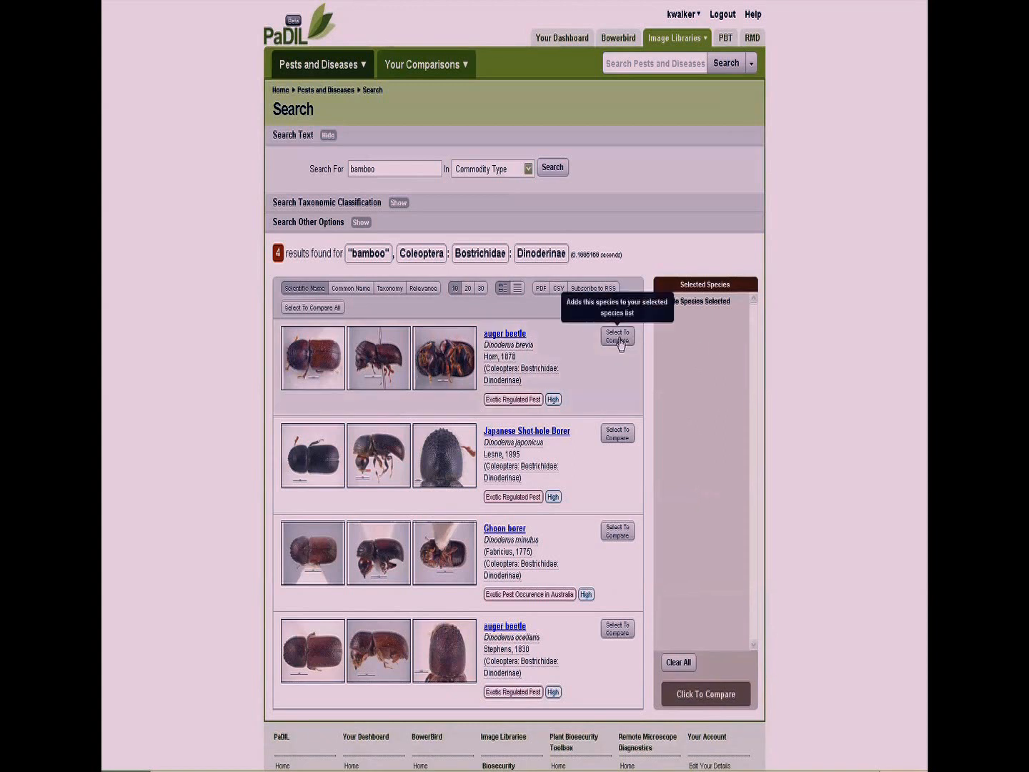
# Step: Add all four beetle species to the selected species list for comparison
pyautogui.click(617, 337)
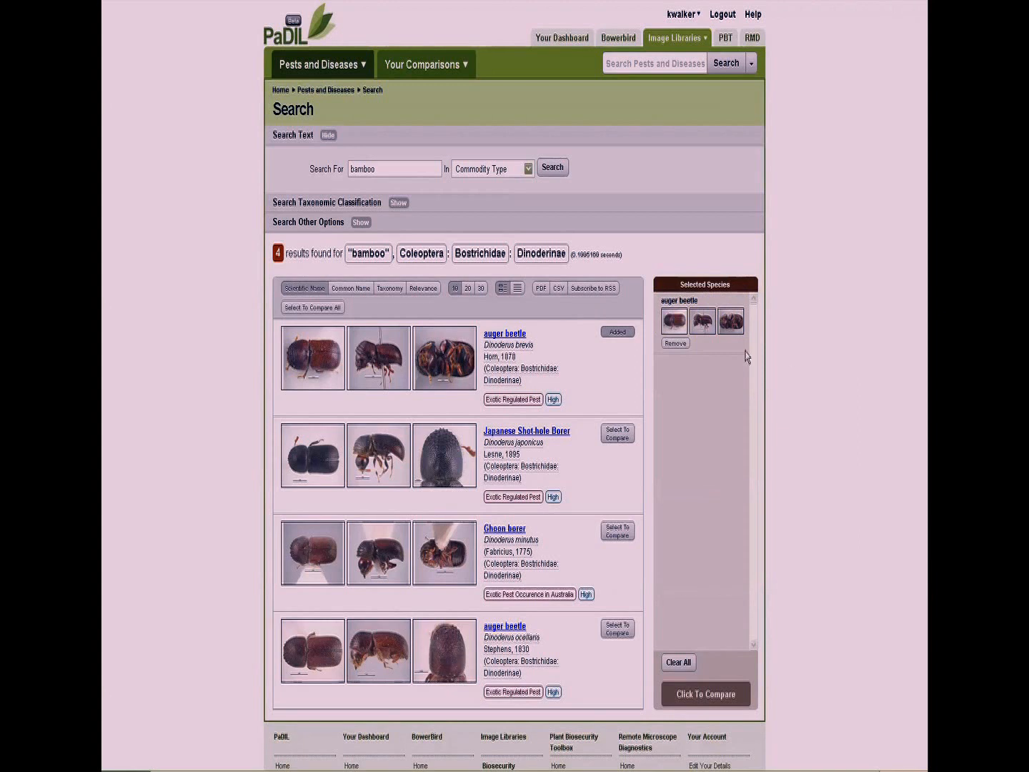
pyautogui.click(675, 343)
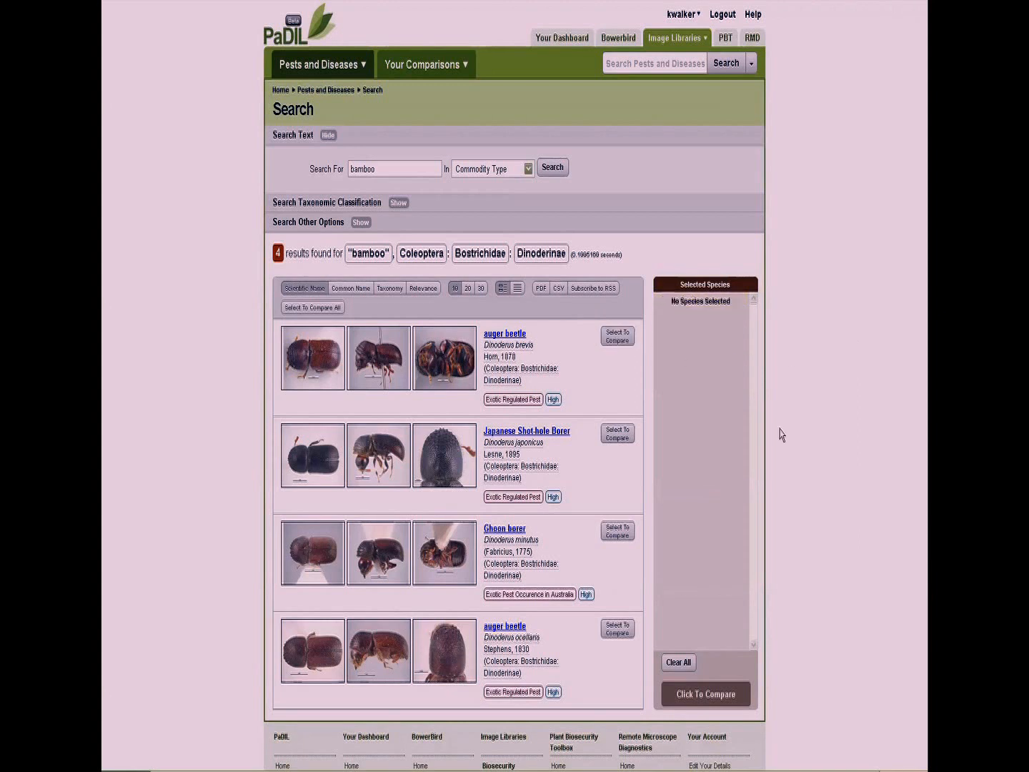
pyautogui.moveTo(481, 287)
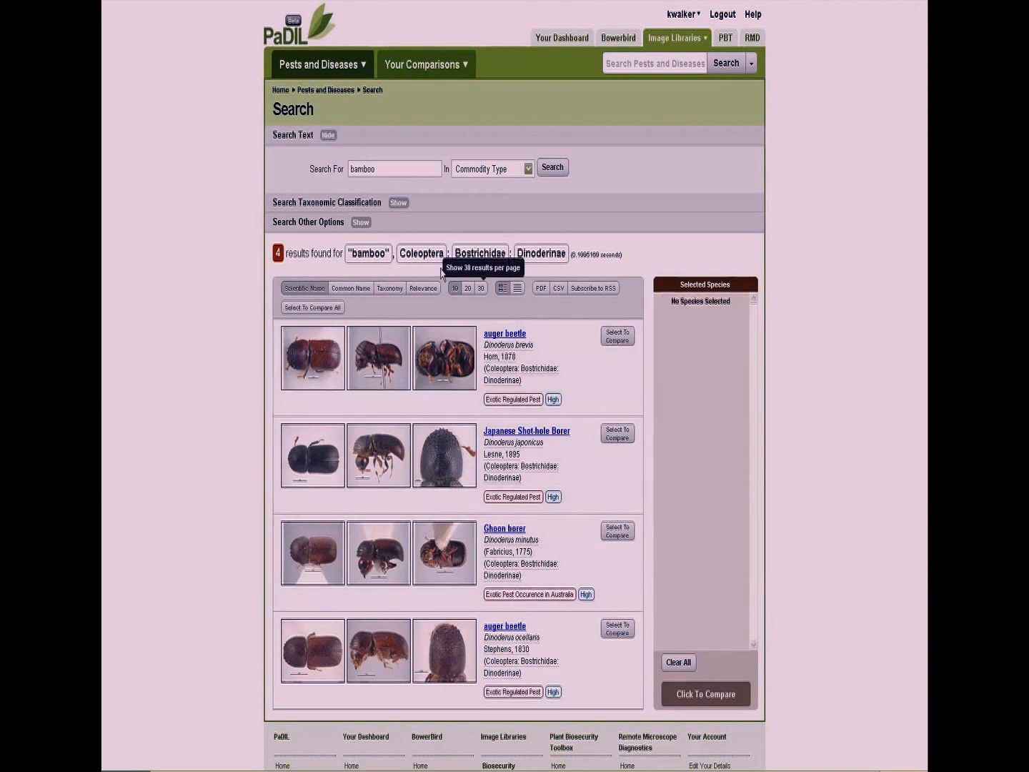
pyautogui.click(312, 307)
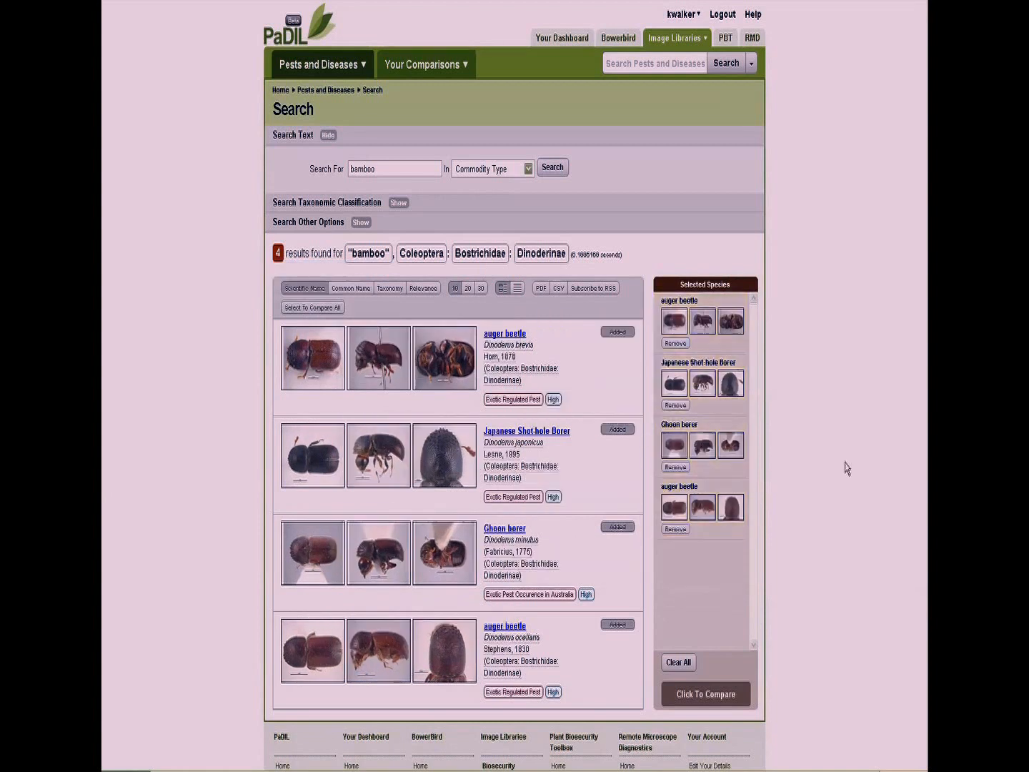
pyautogui.click(678, 663)
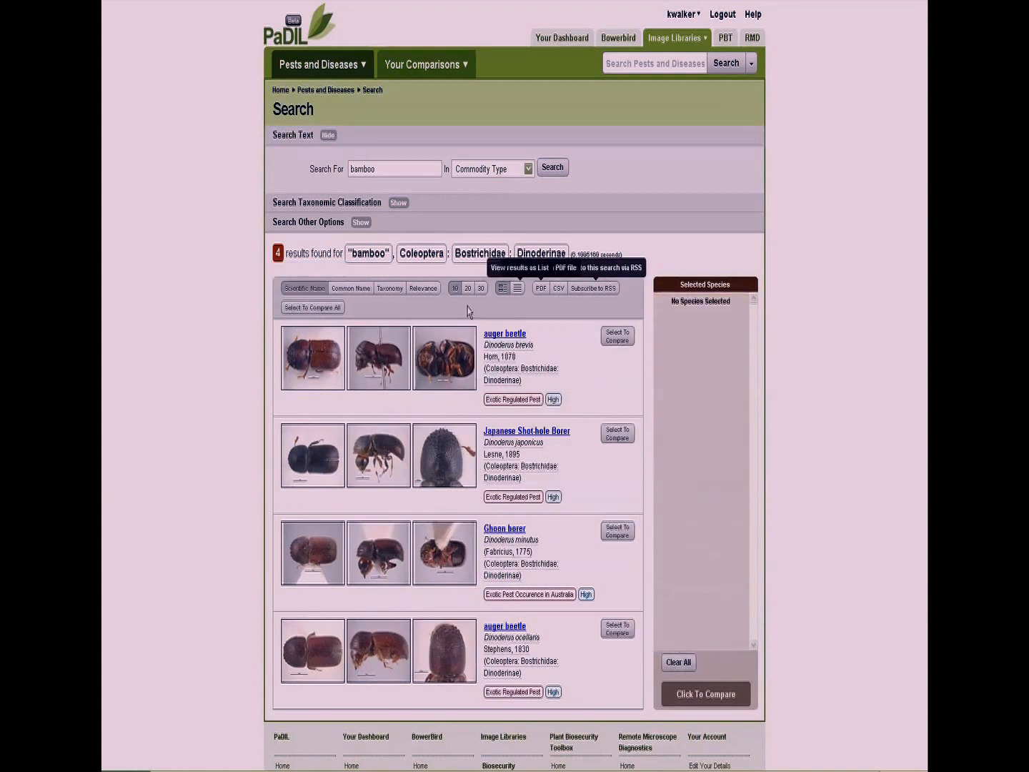
pyautogui.click(311, 307)
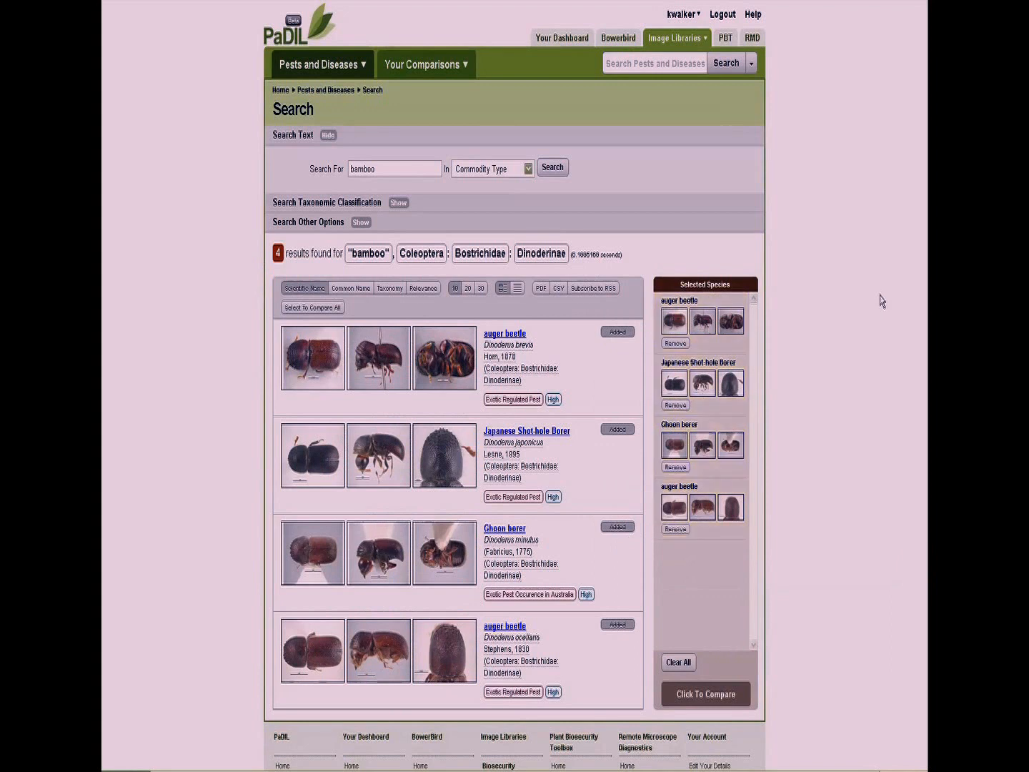
pyautogui.moveTo(674, 365)
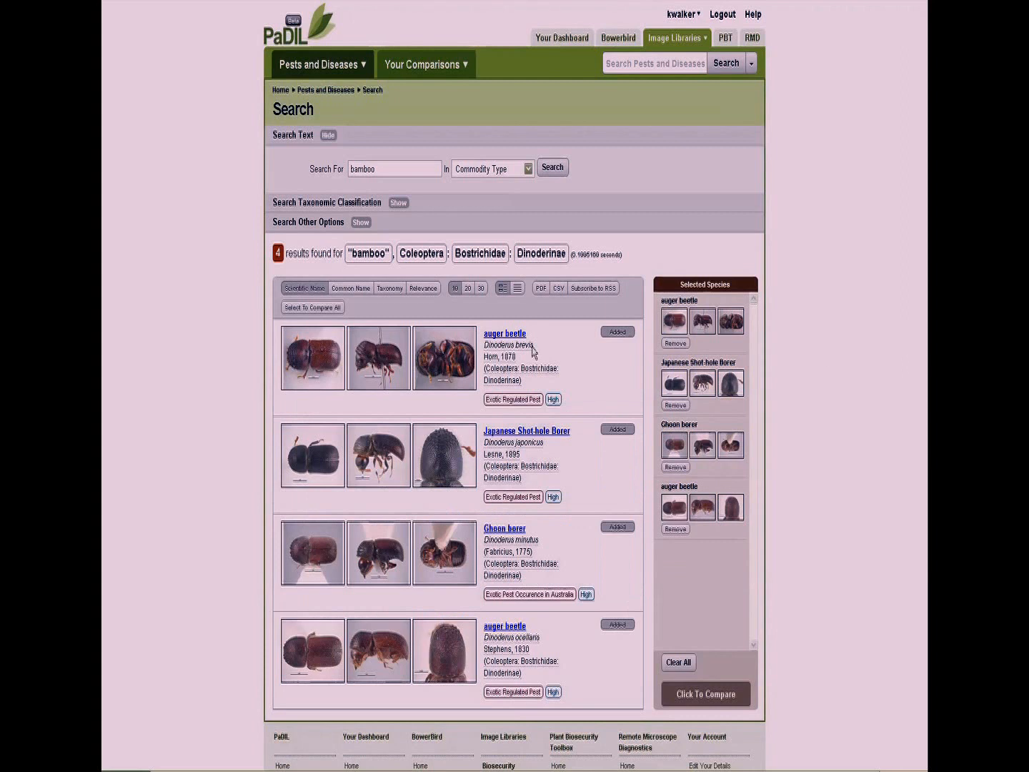
pyautogui.moveTo(704, 492)
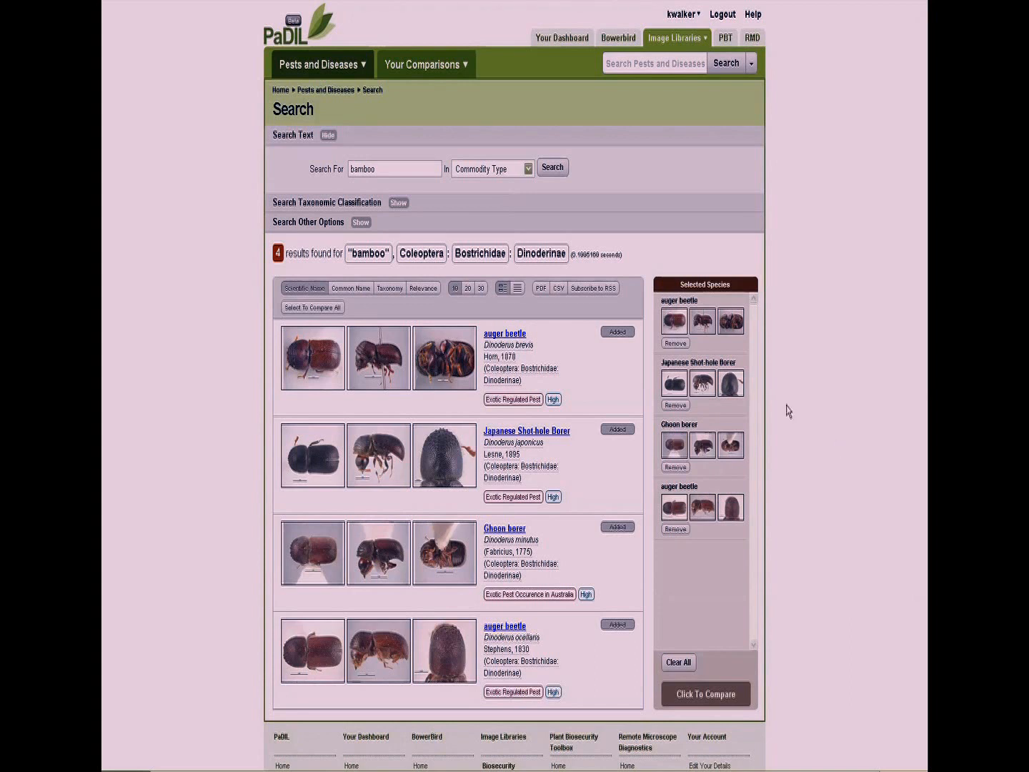
pyautogui.moveTo(706, 695)
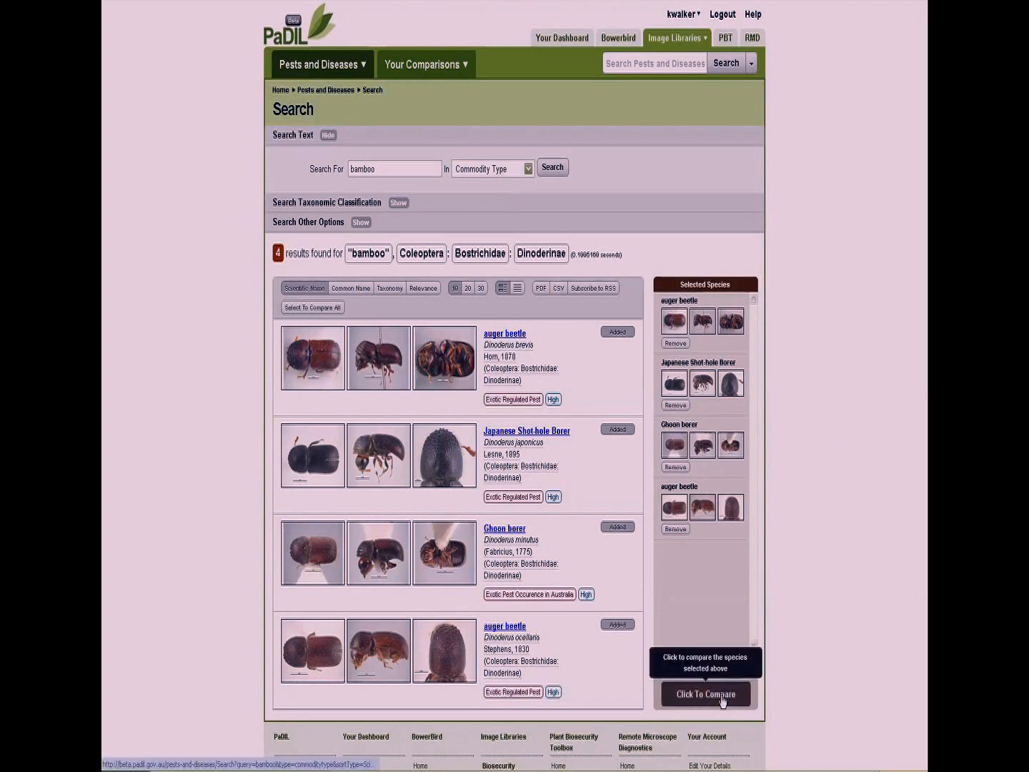
# Step: Start the comparison keeping only Elytra, Head Side and Pronotum image types
pyautogui.click(704, 693)
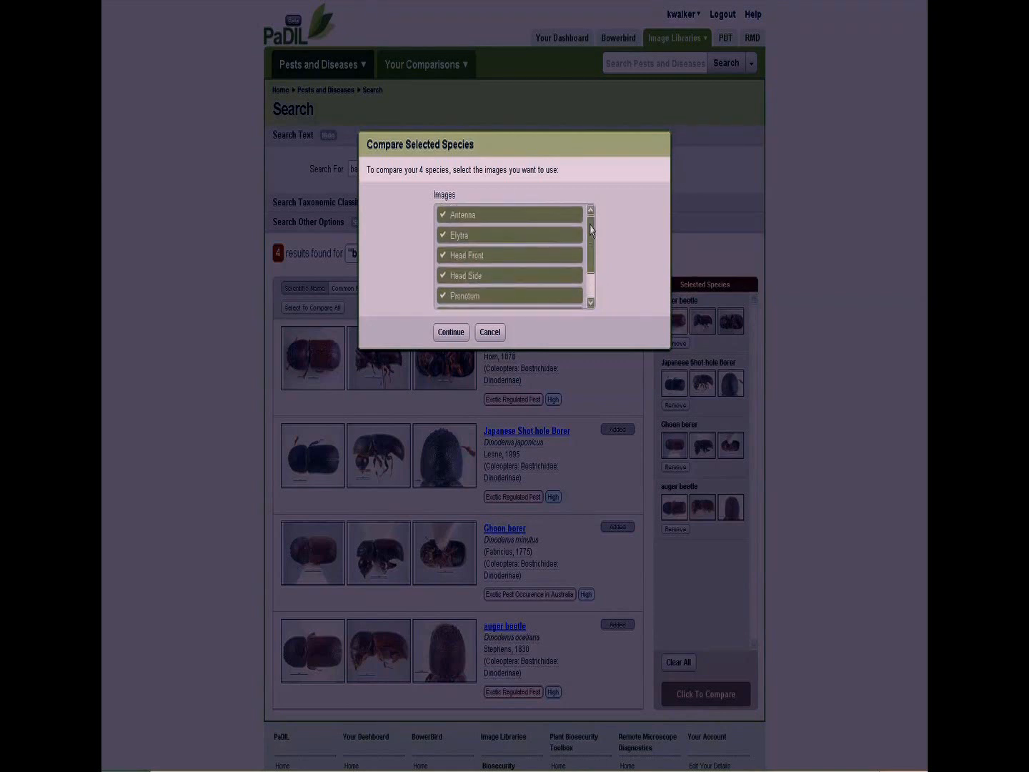
pyautogui.scroll(-3)
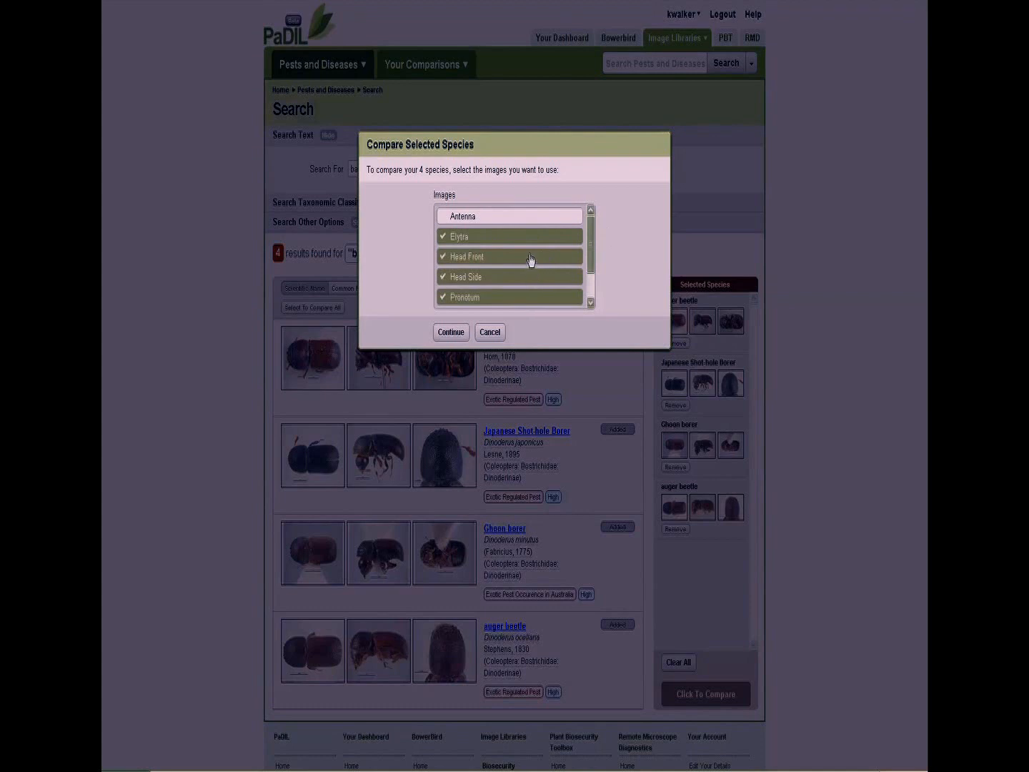
pyautogui.click(509, 256)
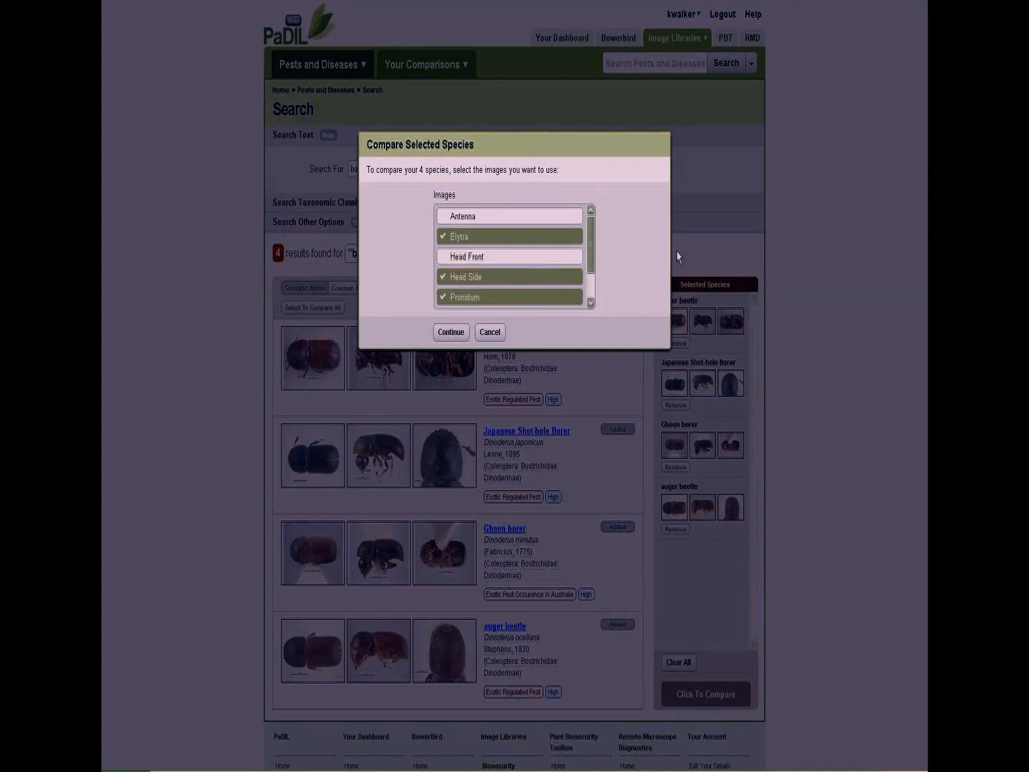
pyautogui.scroll(-3)
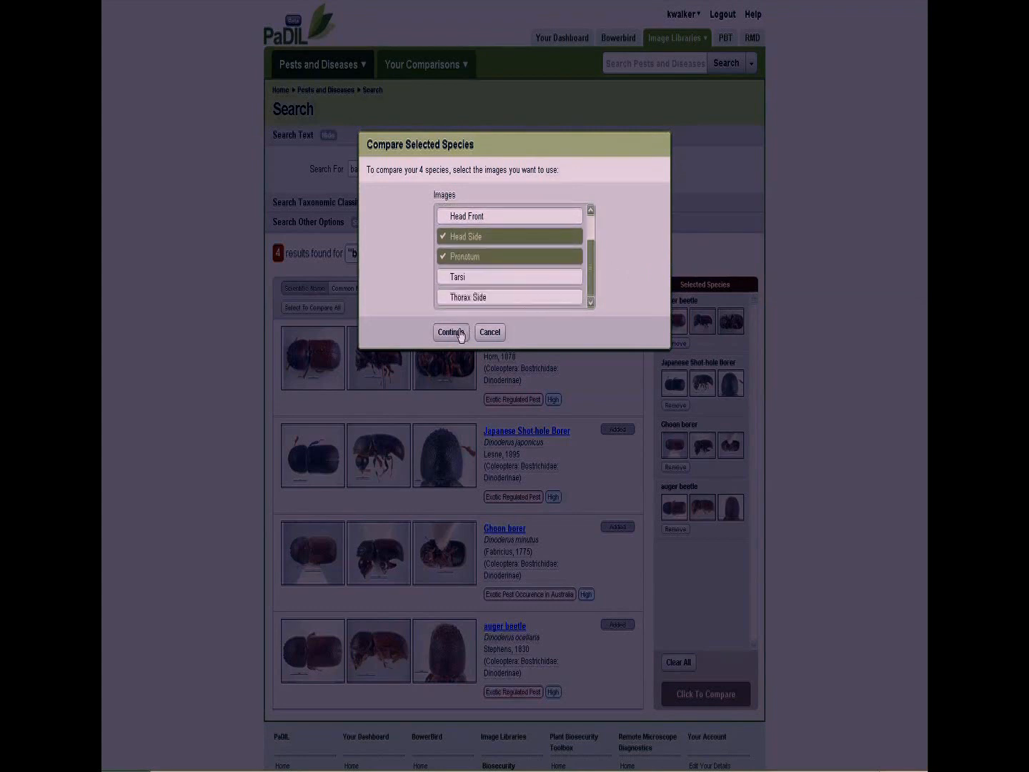
# Step: Build the comparison and view the beetles' written Descriptions
pyautogui.click(448, 332)
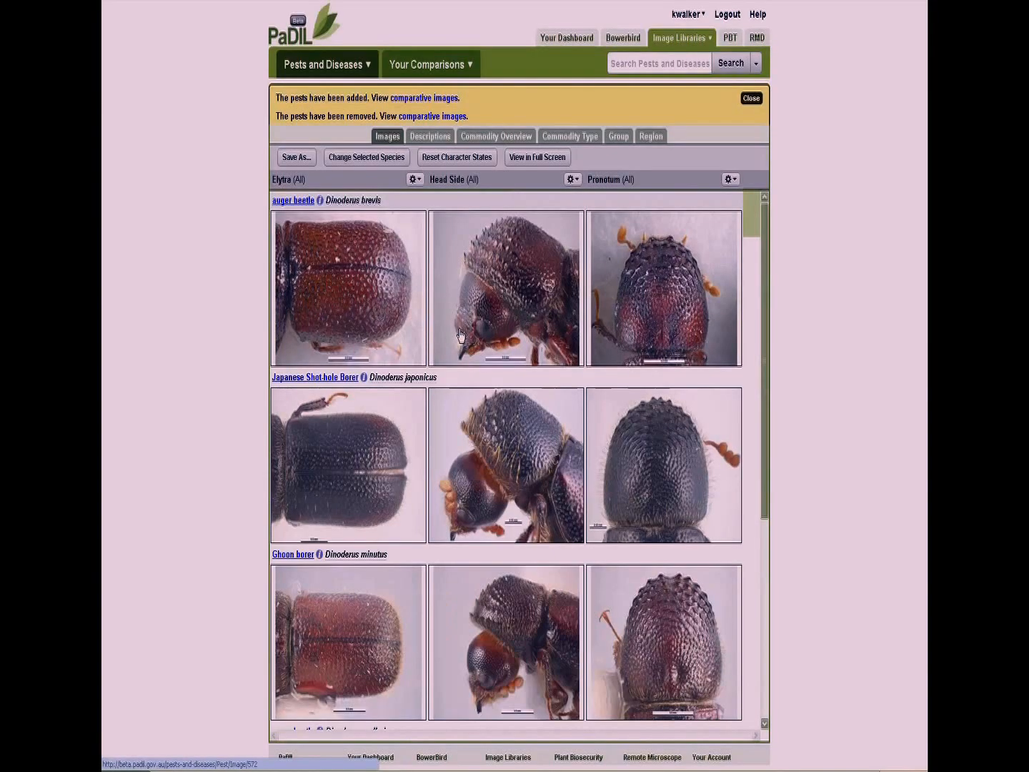
pyautogui.moveTo(847, 243)
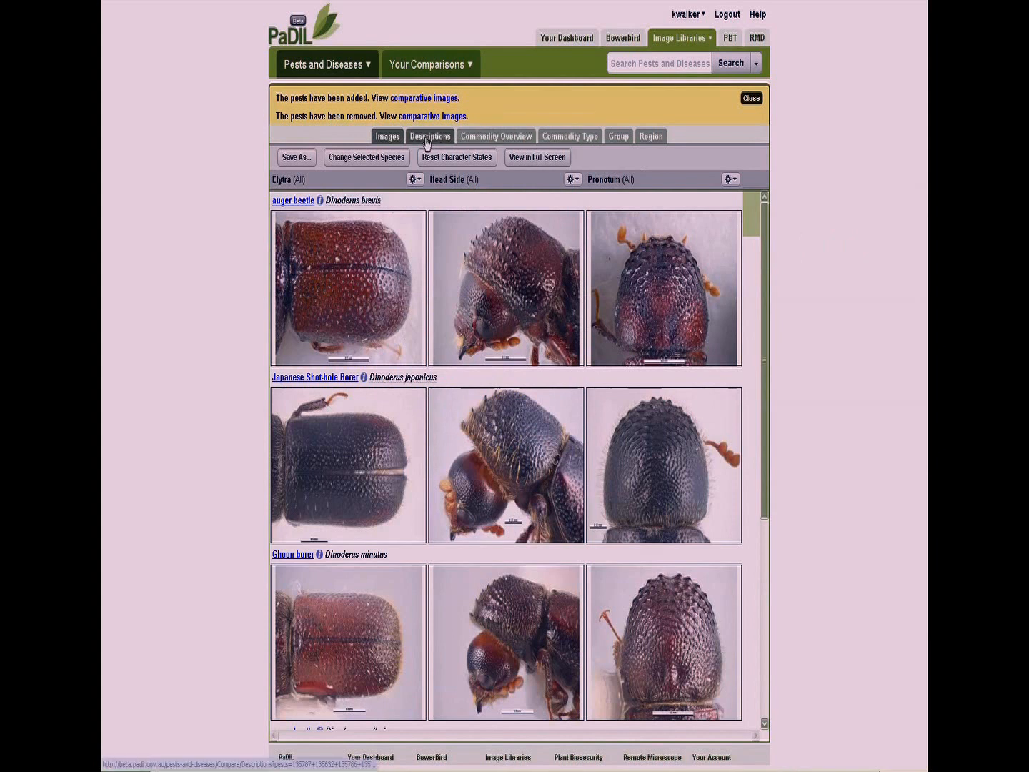
pyautogui.click(428, 136)
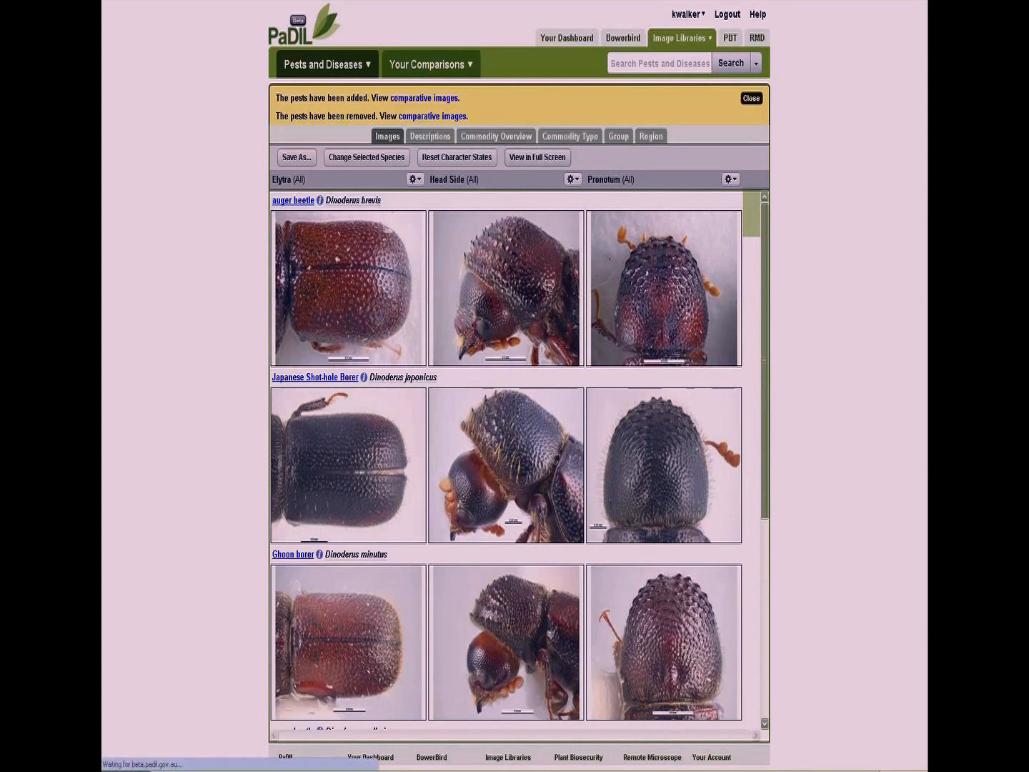
pyautogui.click(429, 136)
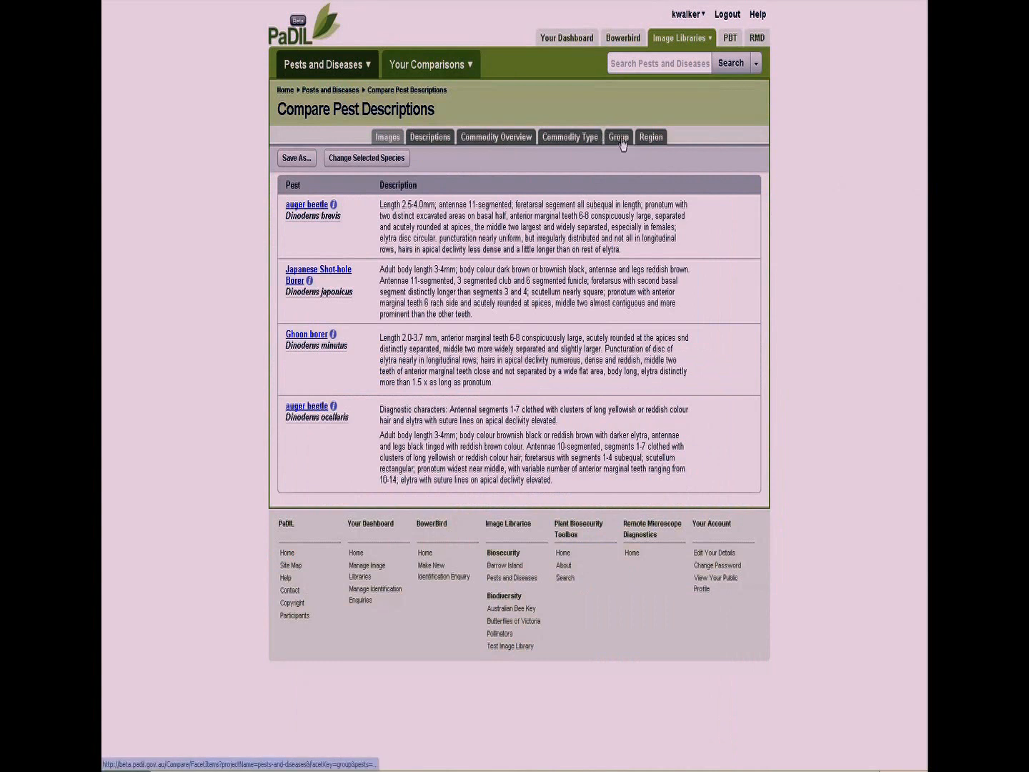
# Step: View the Commodity Overview and Region comparisons, then return to the Images grid
pyautogui.click(496, 138)
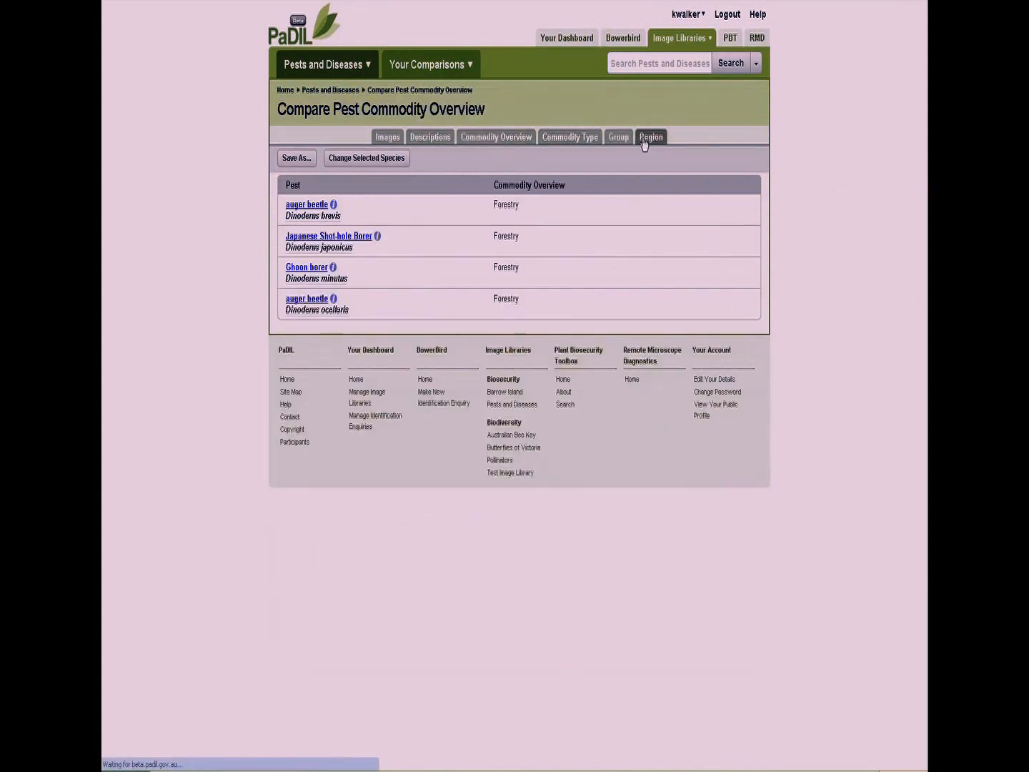
pyautogui.click(651, 137)
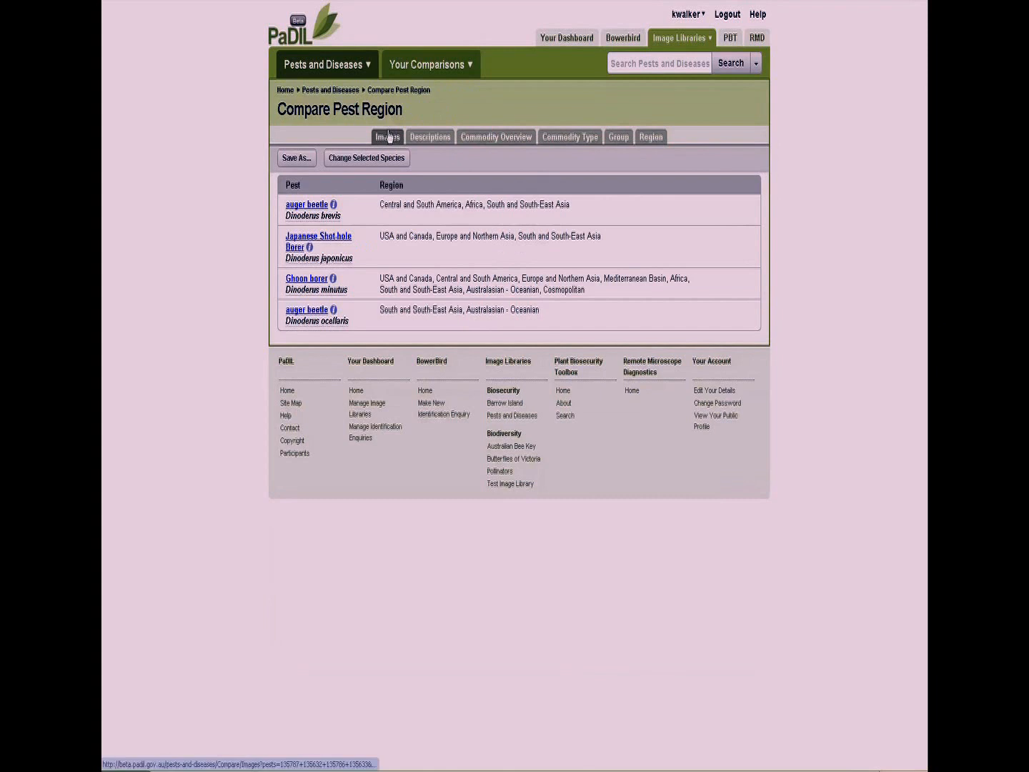
pyautogui.click(386, 137)
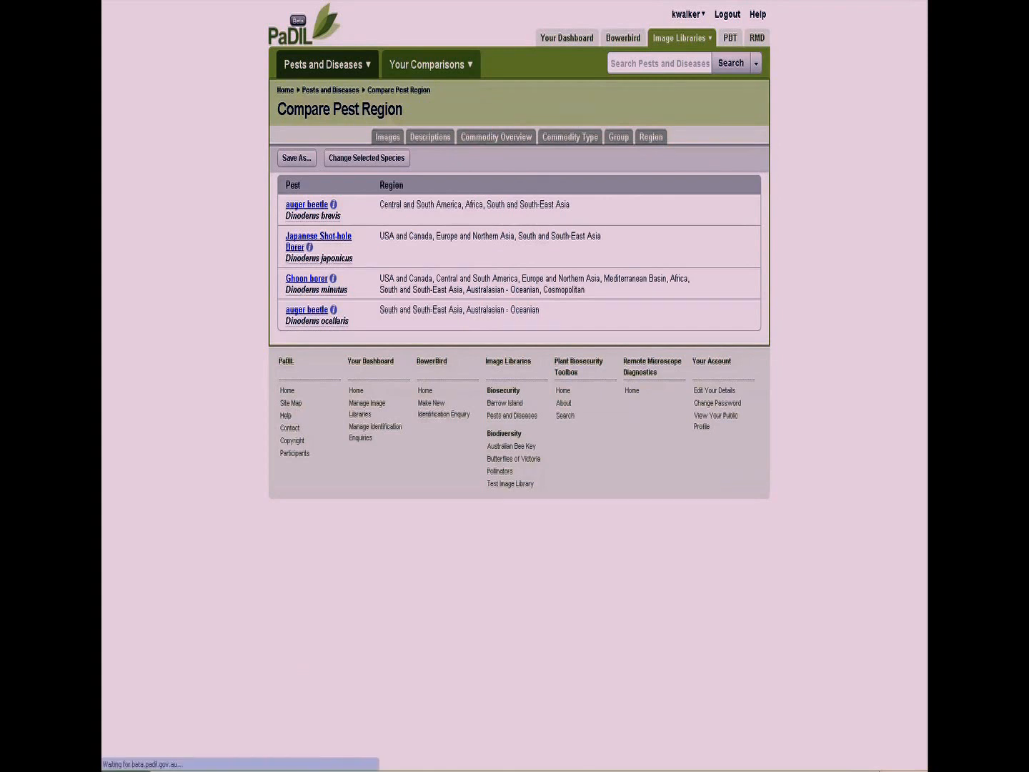
pyautogui.click(387, 137)
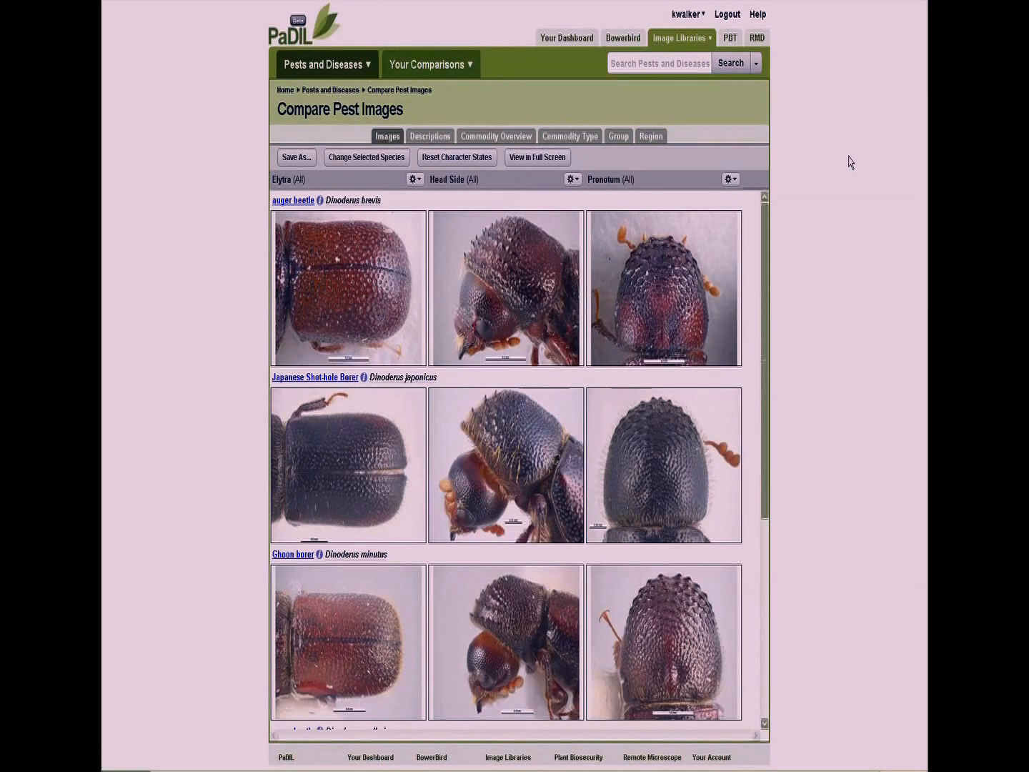
# Step: View the image comparison grid full screen, then return to the normal page layout
pyautogui.click(538, 158)
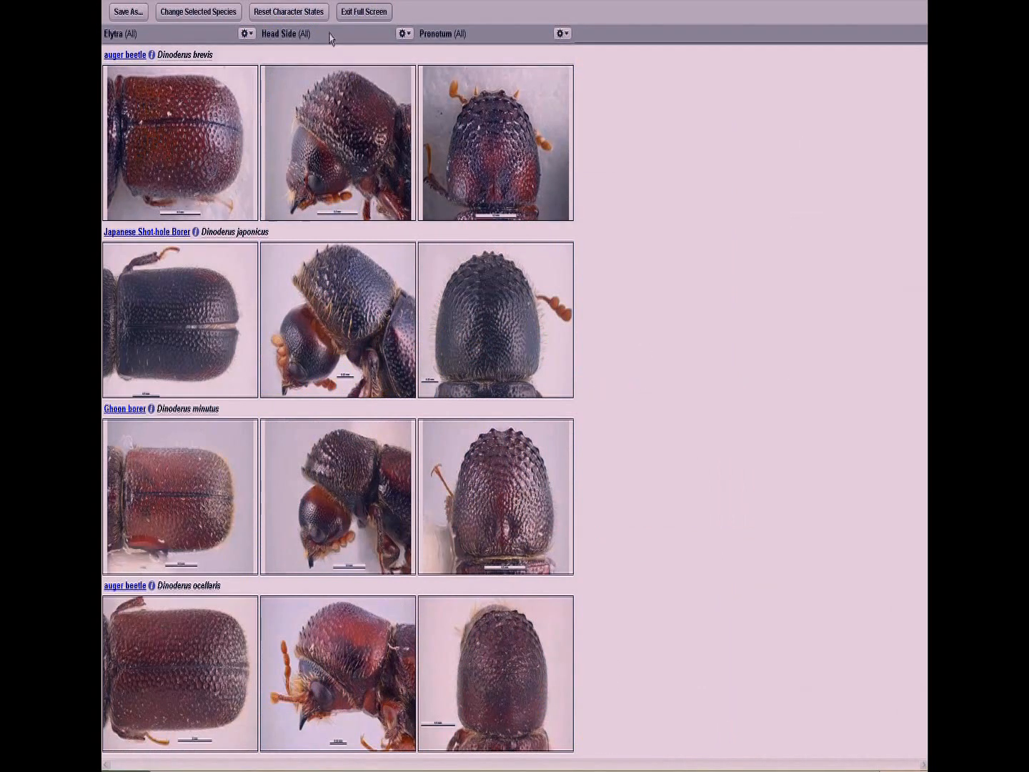
pyautogui.click(363, 12)
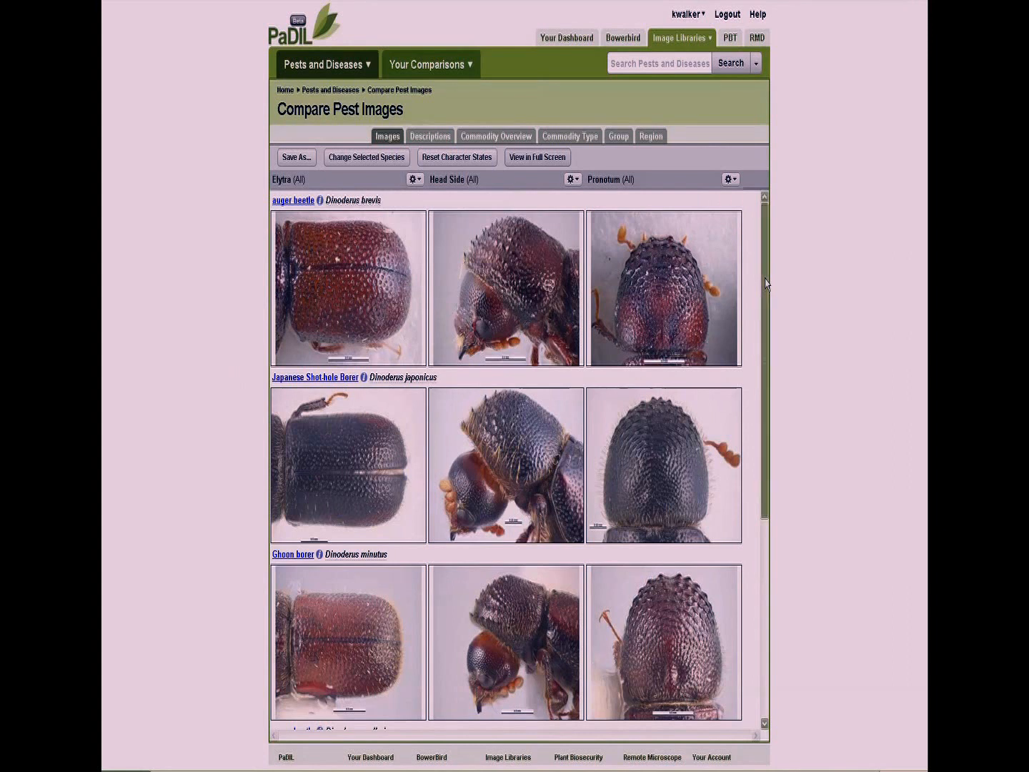
# Step: Show the Pronotum column's character-state choices for filtering the image table
pyautogui.scroll(-3)
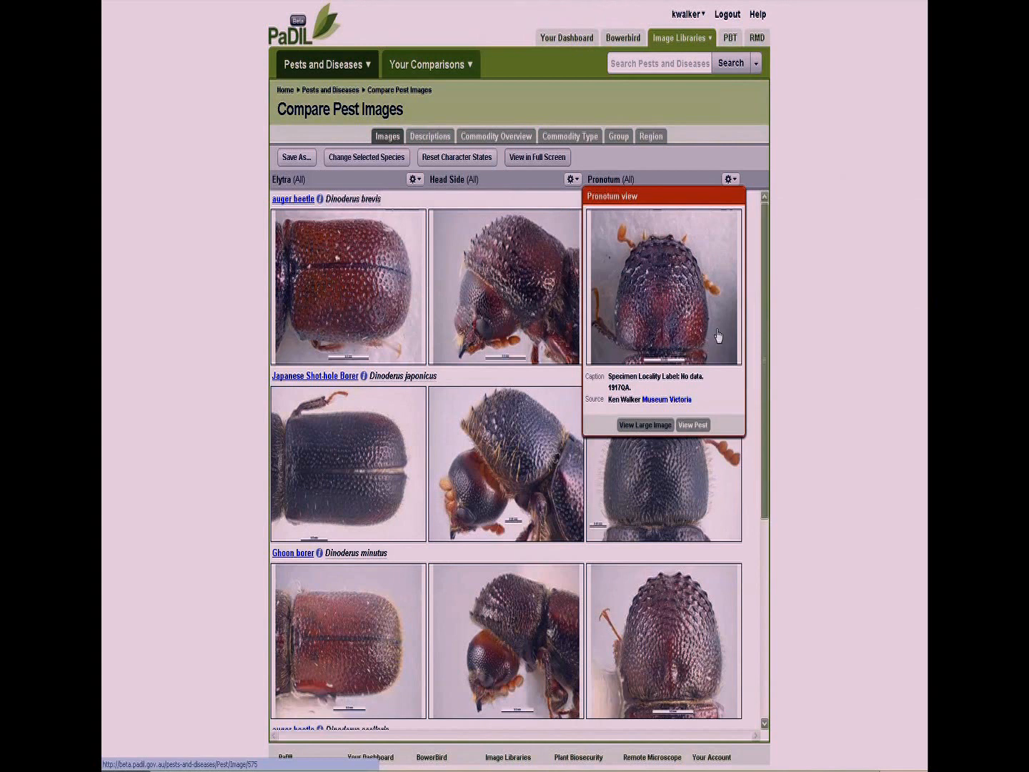
pyautogui.moveTo(801, 337)
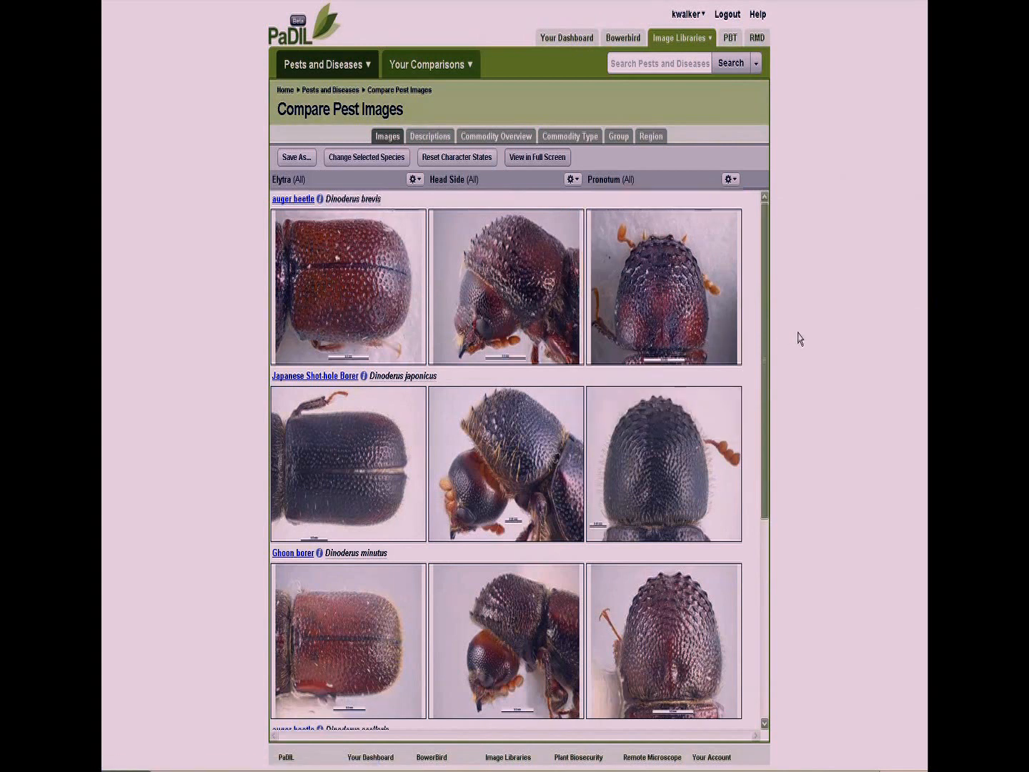
pyautogui.moveTo(794, 326)
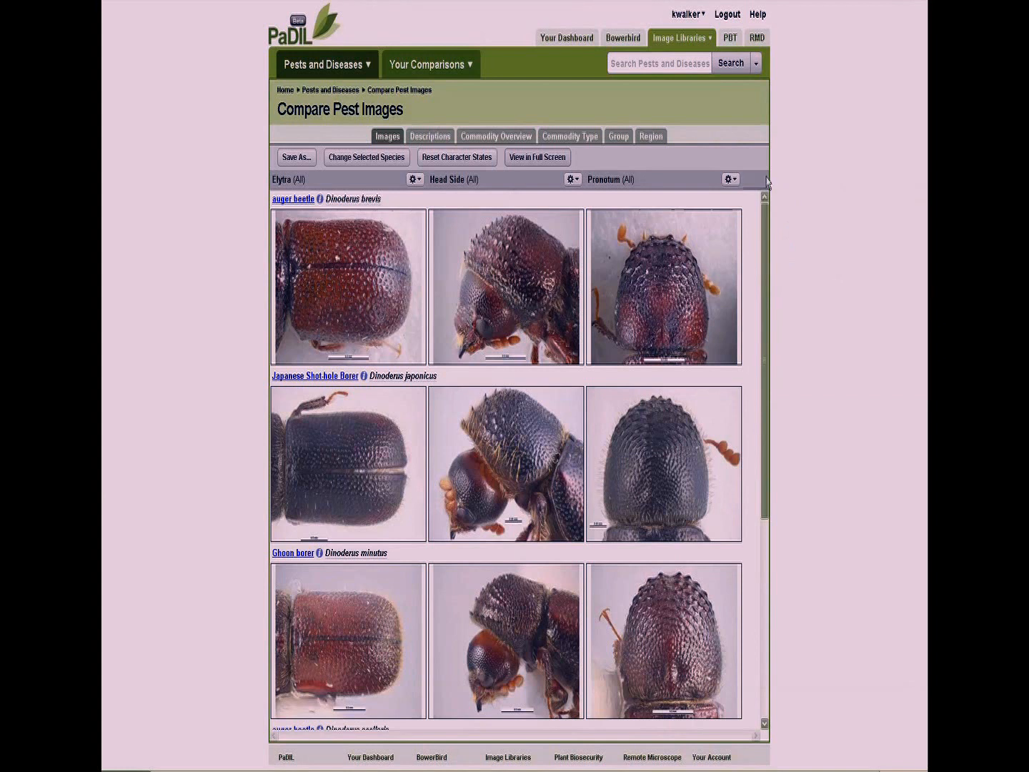
pyautogui.click(730, 180)
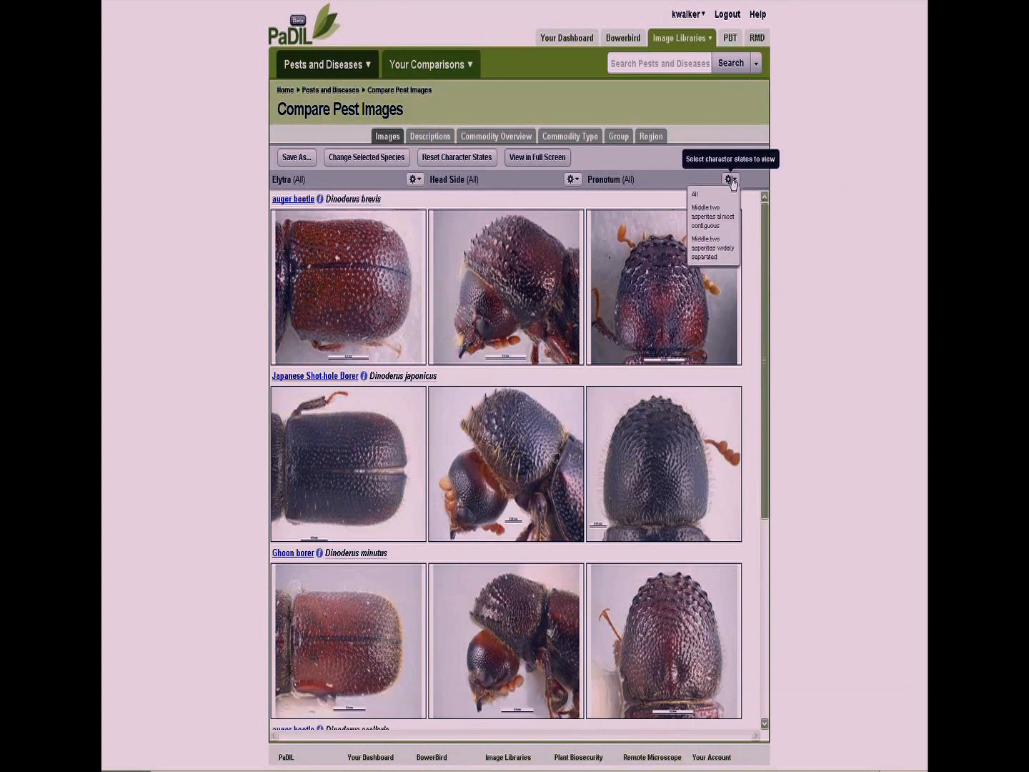
pyautogui.moveTo(711, 211)
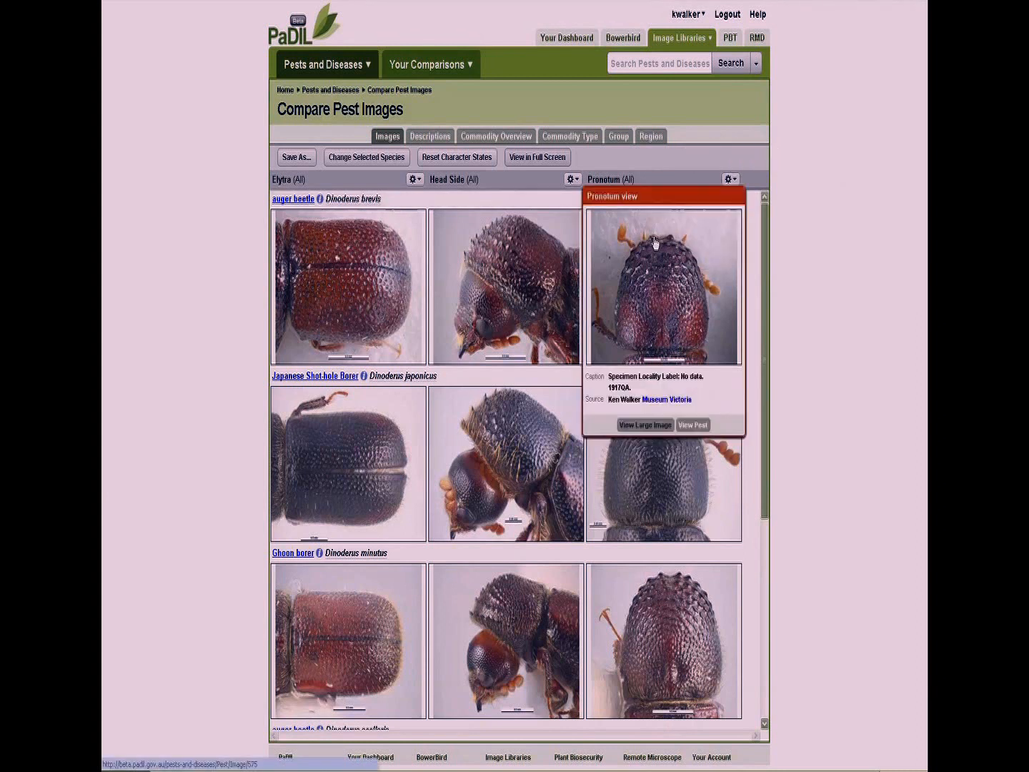
pyautogui.moveTo(662, 240)
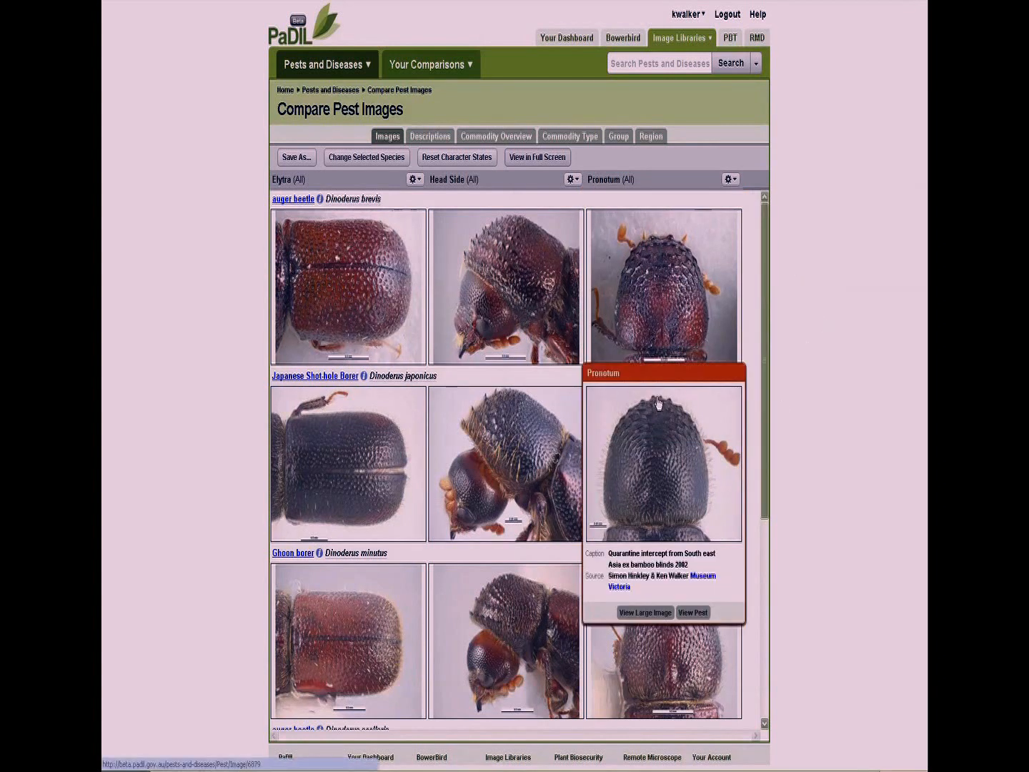
pyautogui.click(729, 180)
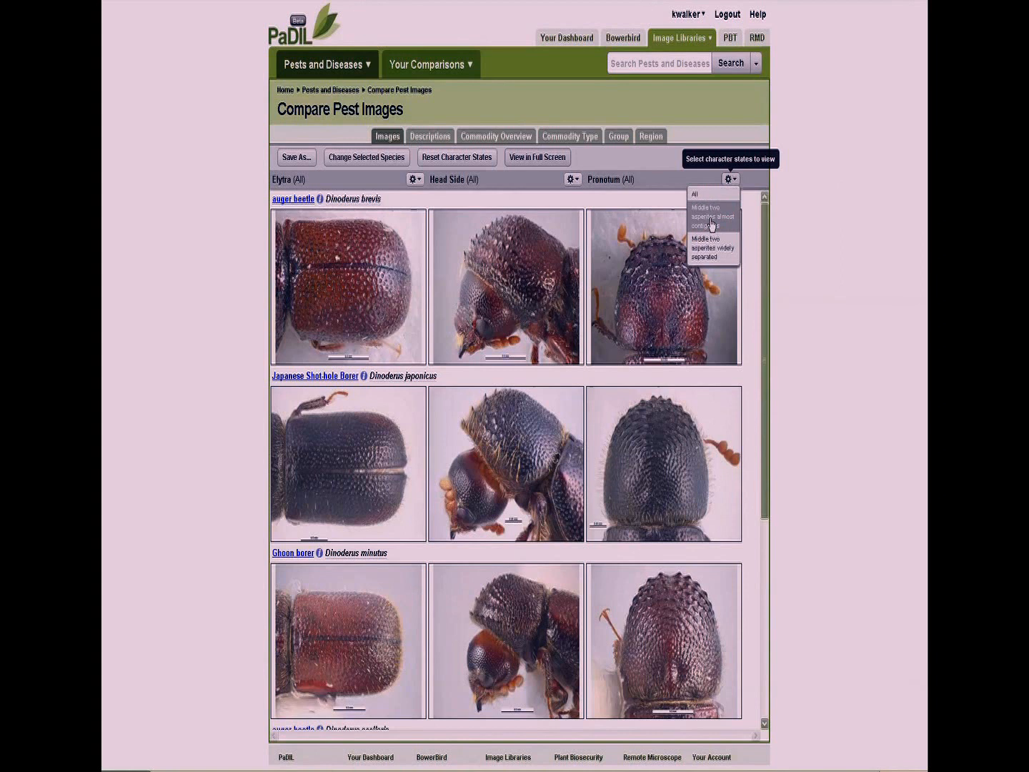
# Step: Filter by Pronotum state 'Middle two asperites almost contiguous', leaving Dinoderus brevis, minutus and ocellaris
pyautogui.scroll(-3)
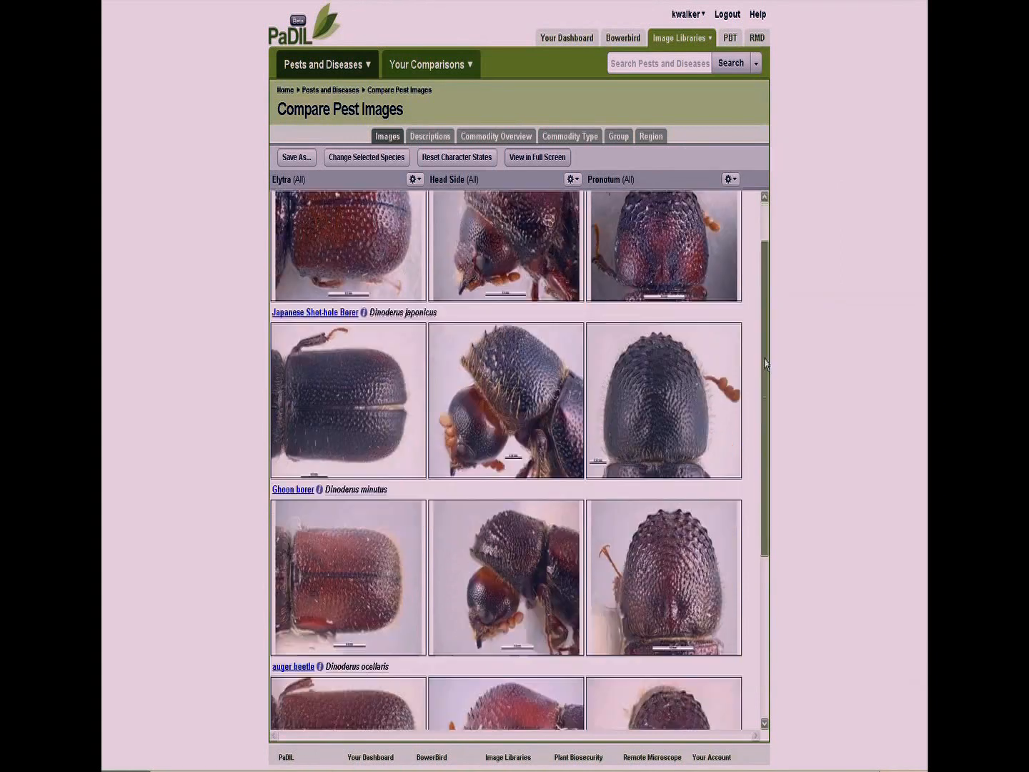
pyautogui.click(730, 178)
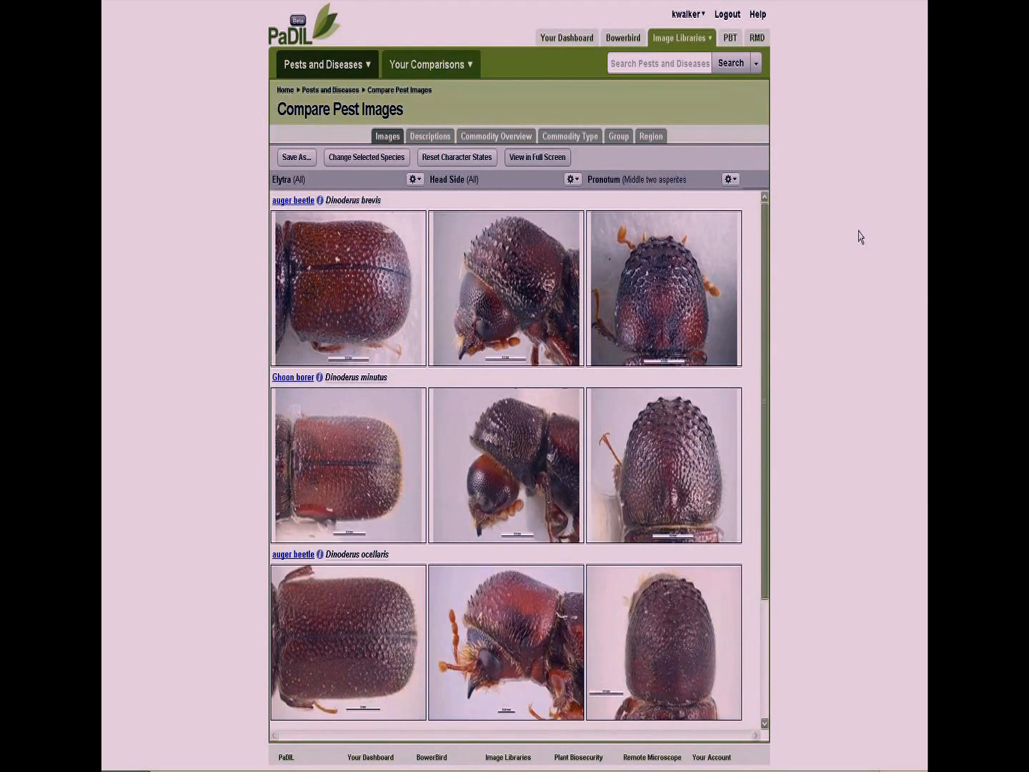
pyautogui.click(571, 180)
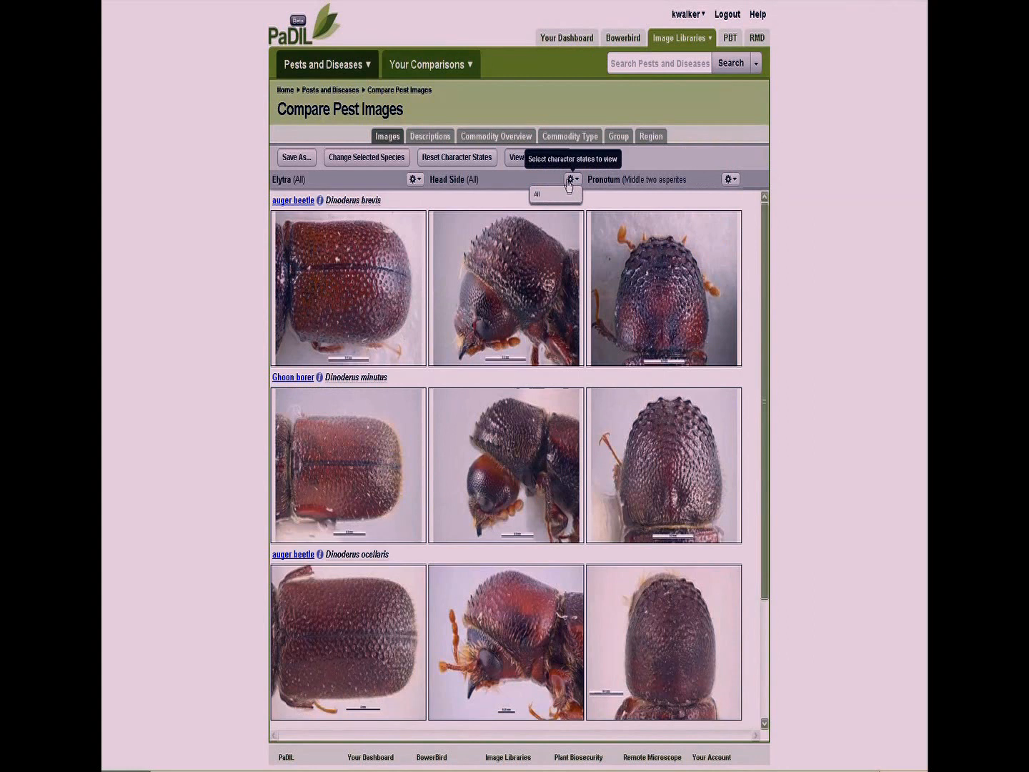
pyautogui.click(730, 180)
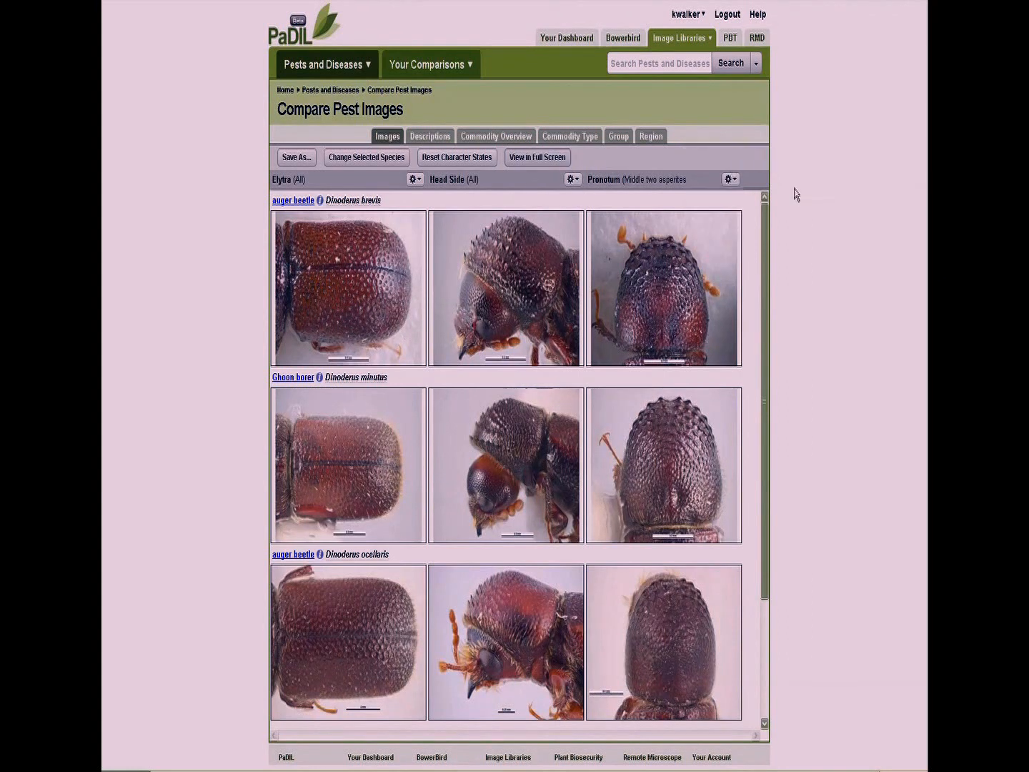
pyautogui.click(729, 180)
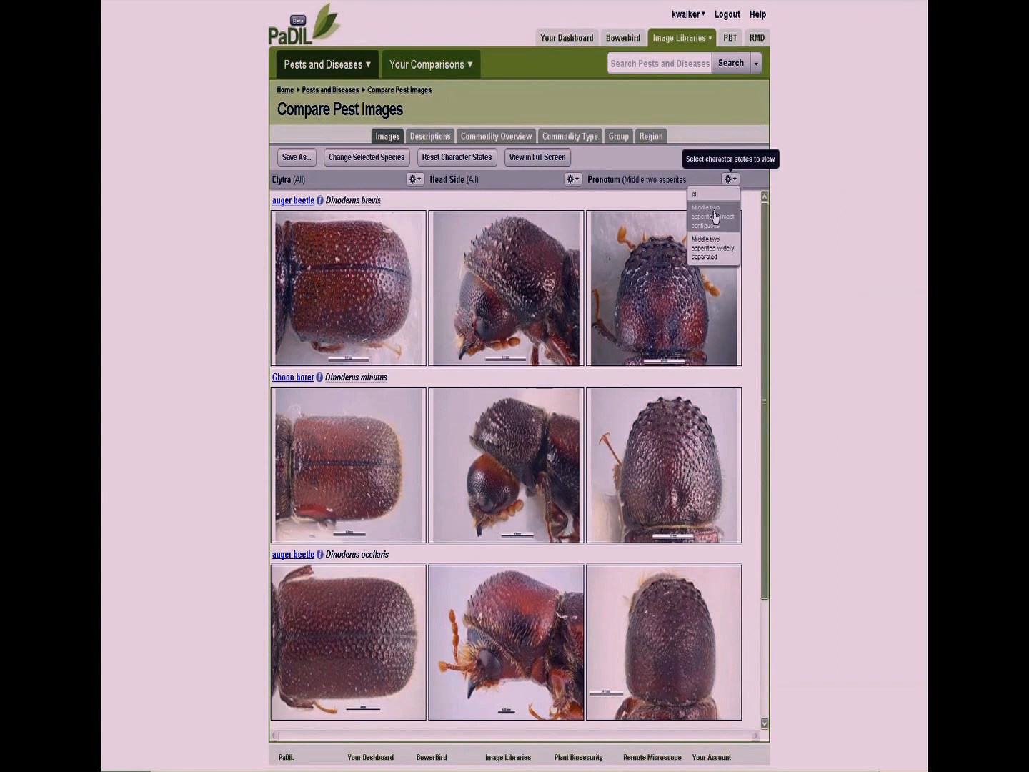
pyautogui.moveTo(712, 217)
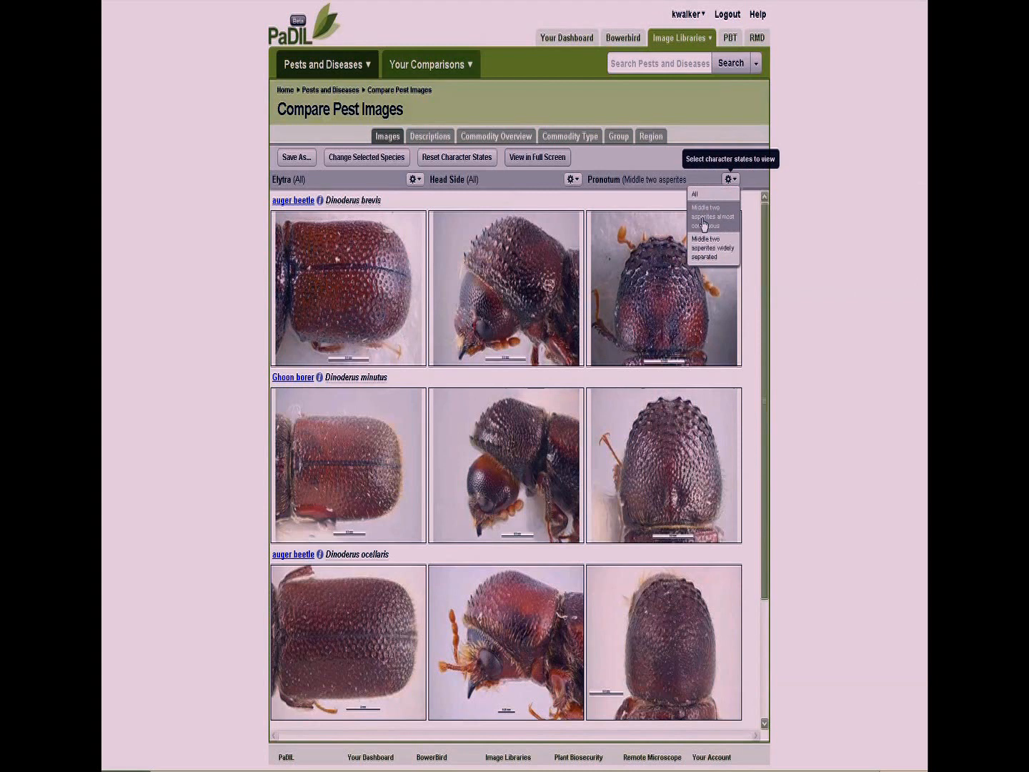
pyautogui.moveTo(712, 249)
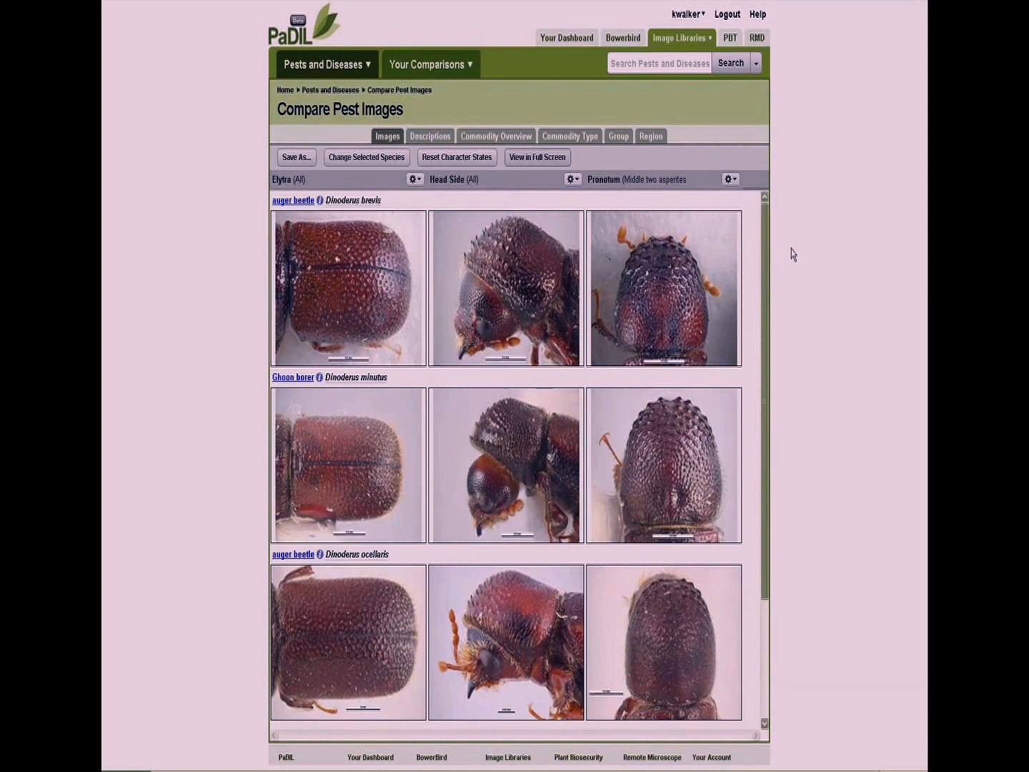
pyautogui.moveTo(791, 250)
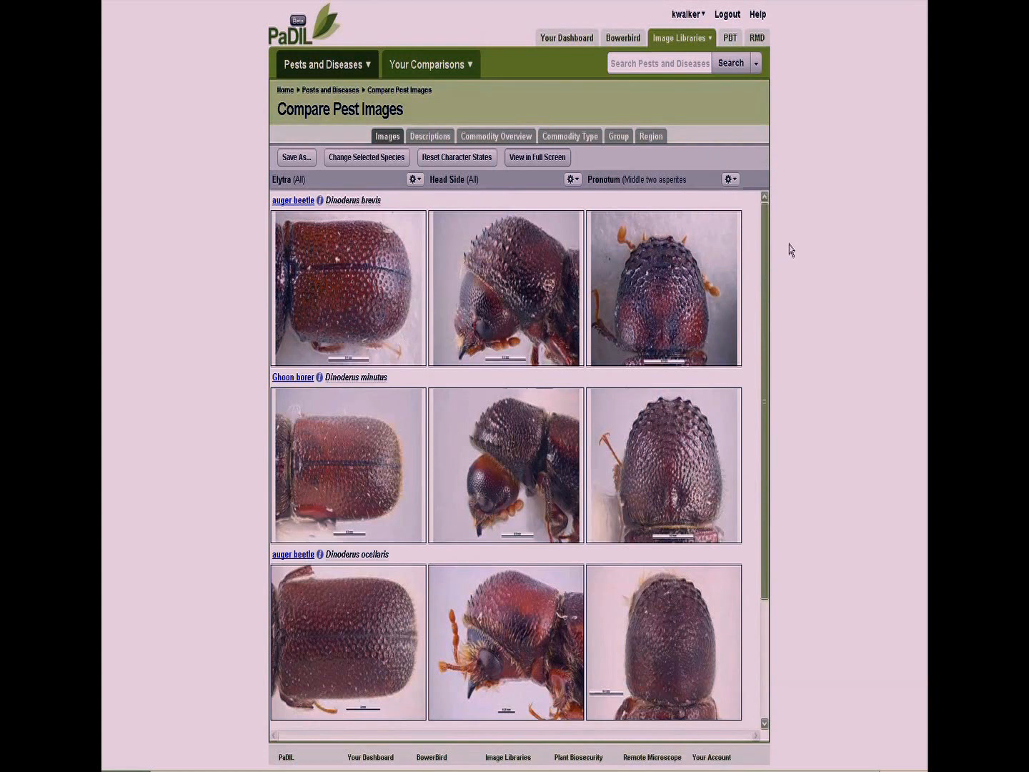
pyautogui.click(731, 181)
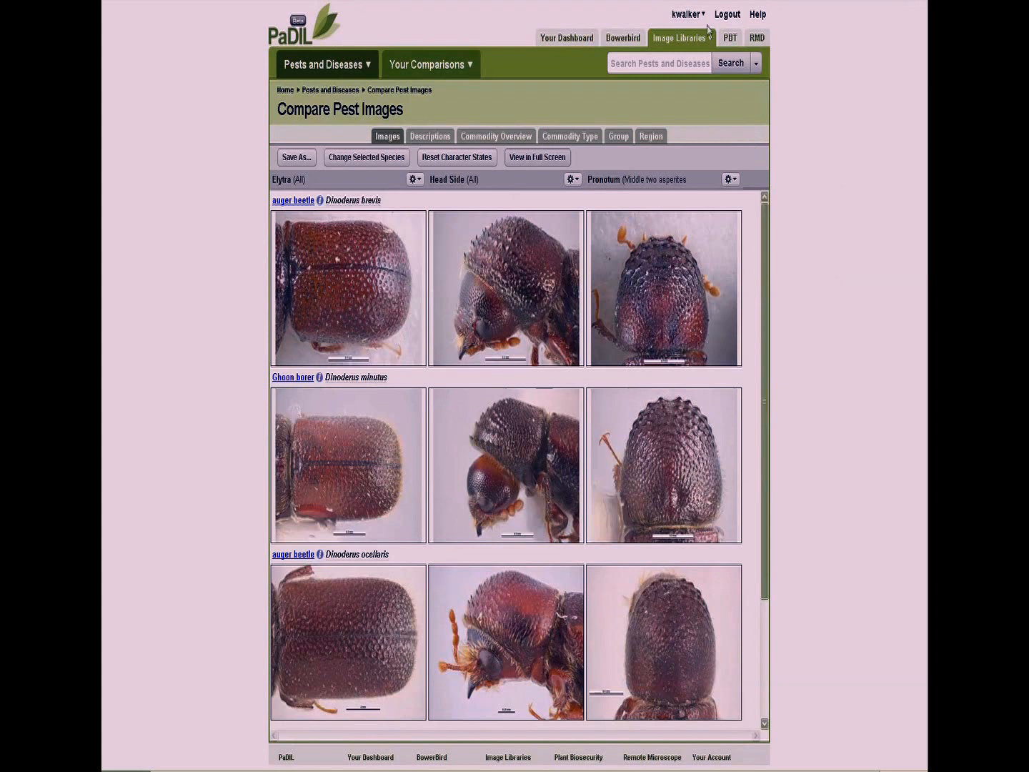
# Step: Start Save As for the comparison and review the species and characters being saved
pyautogui.click(686, 14)
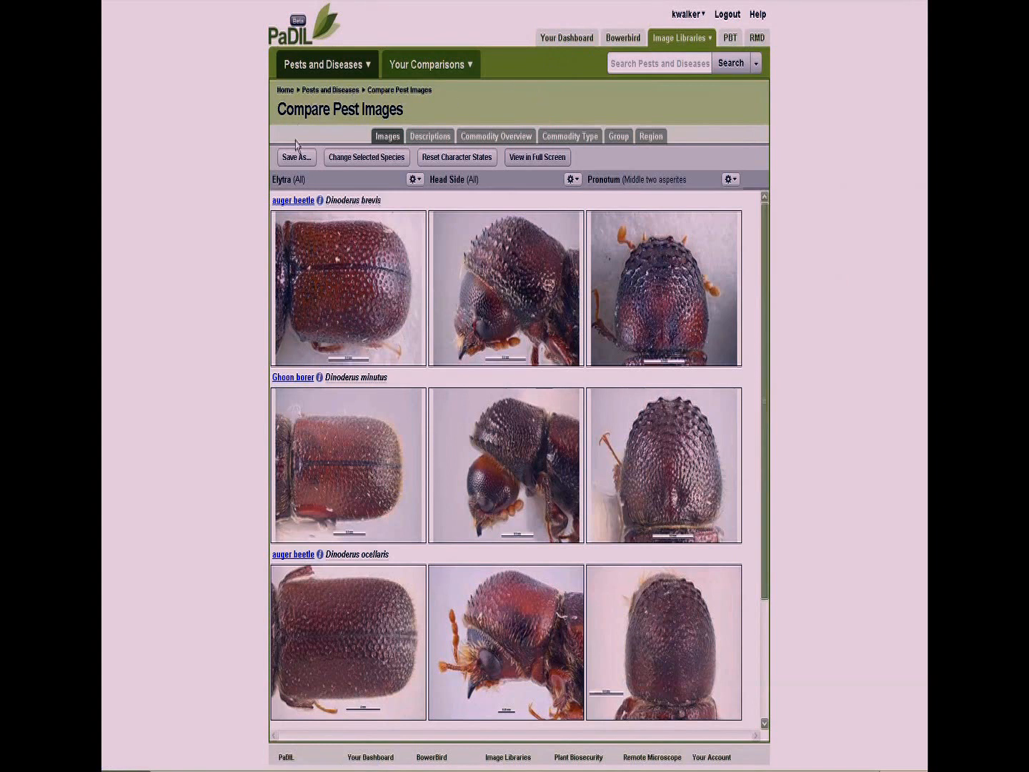
pyautogui.click(295, 157)
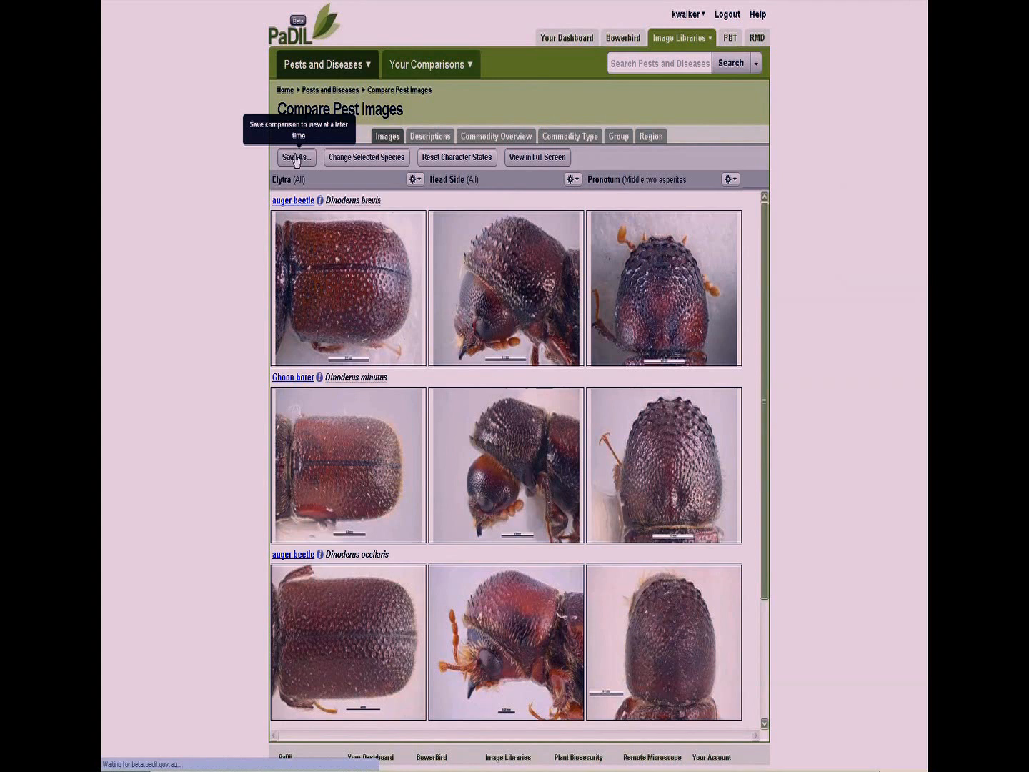
pyautogui.click(296, 157)
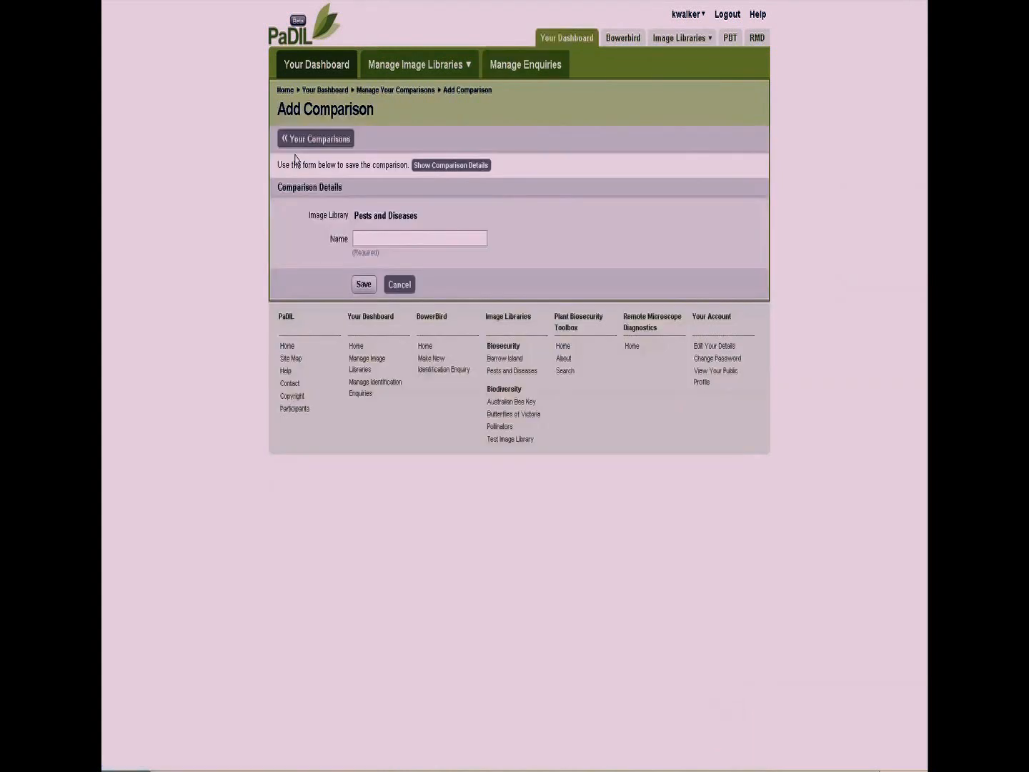
pyautogui.click(450, 166)
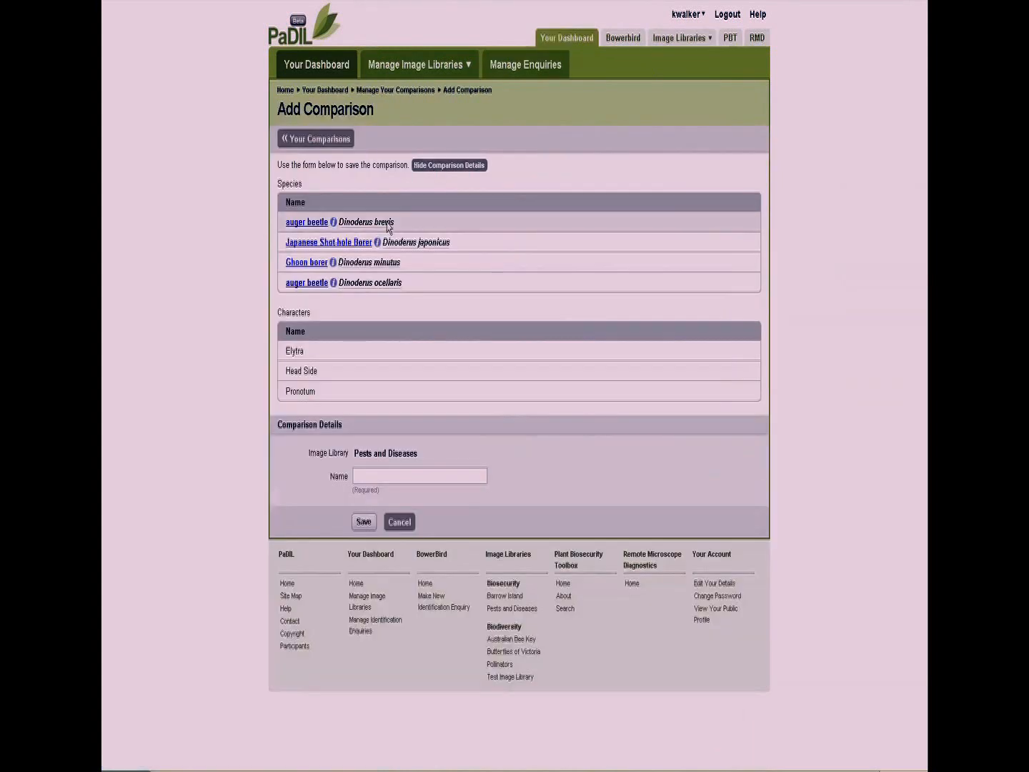
pyautogui.click(449, 165)
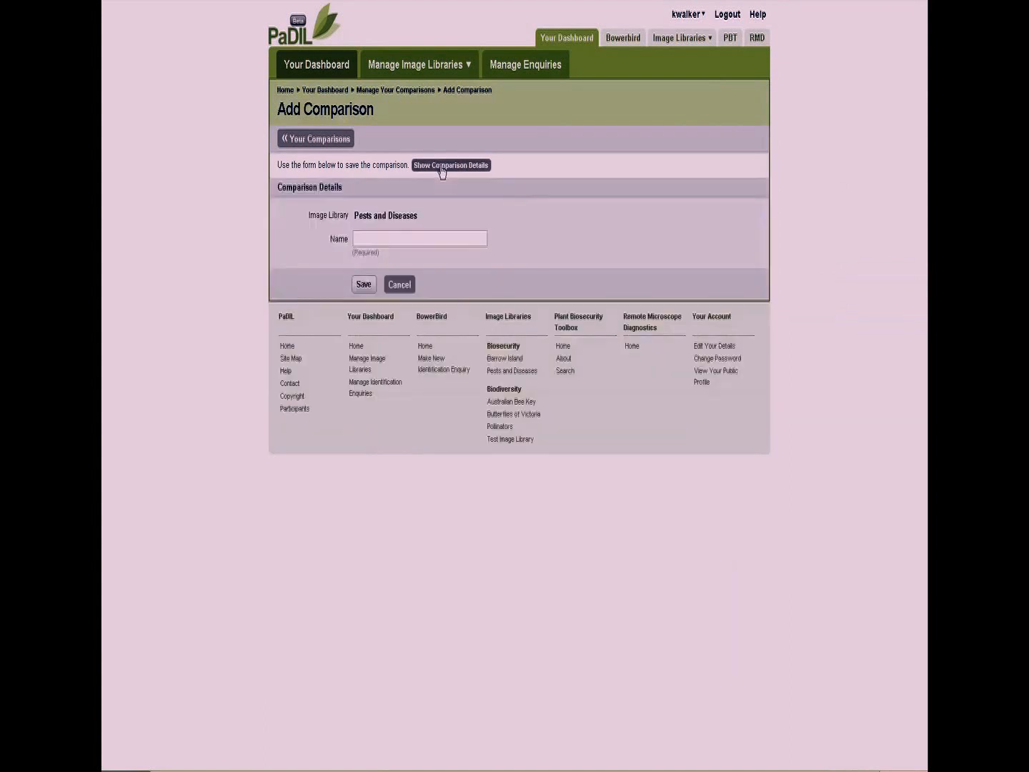
# Step: Name the comparison 'SE Asia - Bamboo' and save it to the comparisons list
pyautogui.click(421, 237)
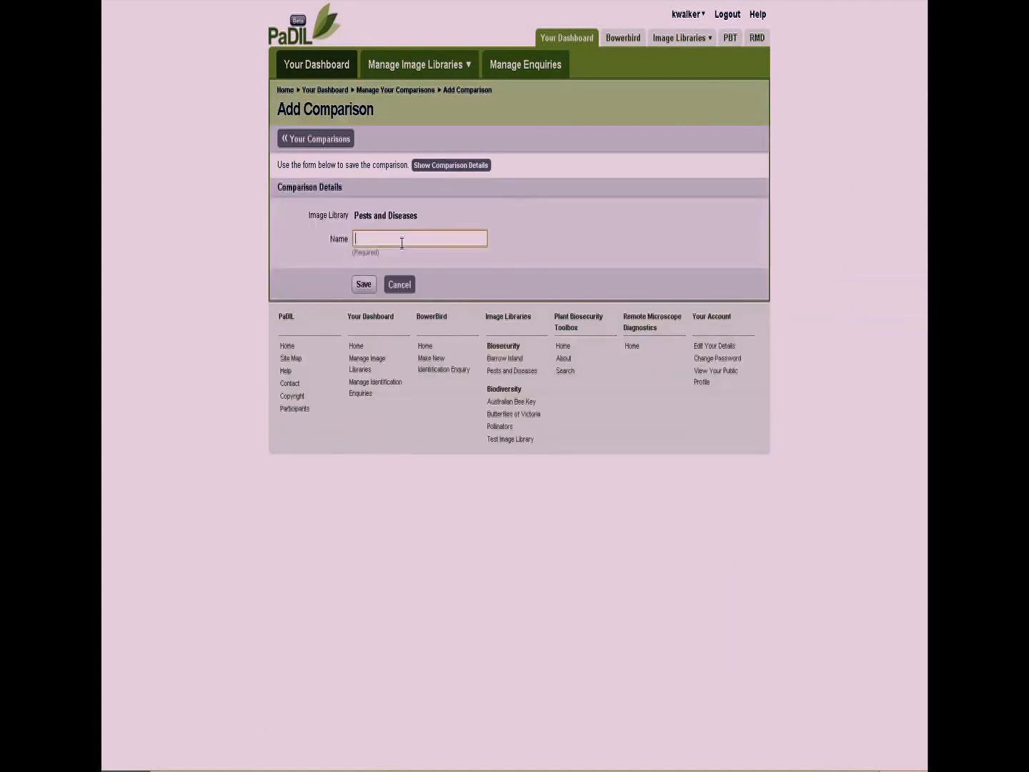
pyautogui.write('SE Asia - Bamboo')
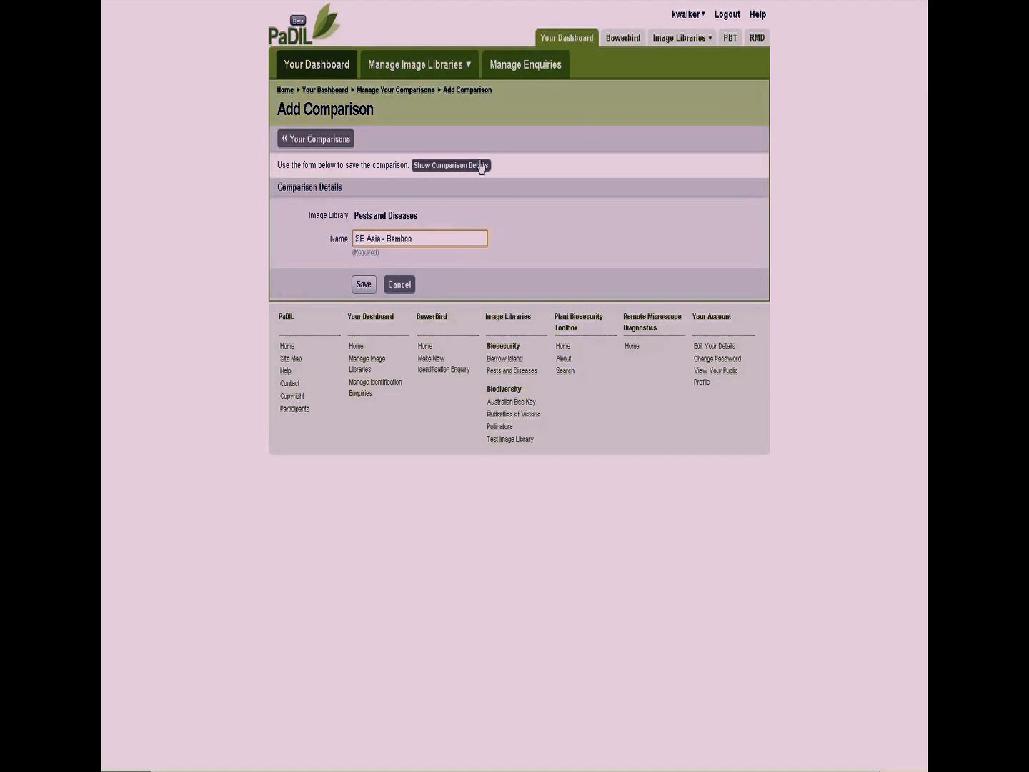
pyautogui.click(365, 283)
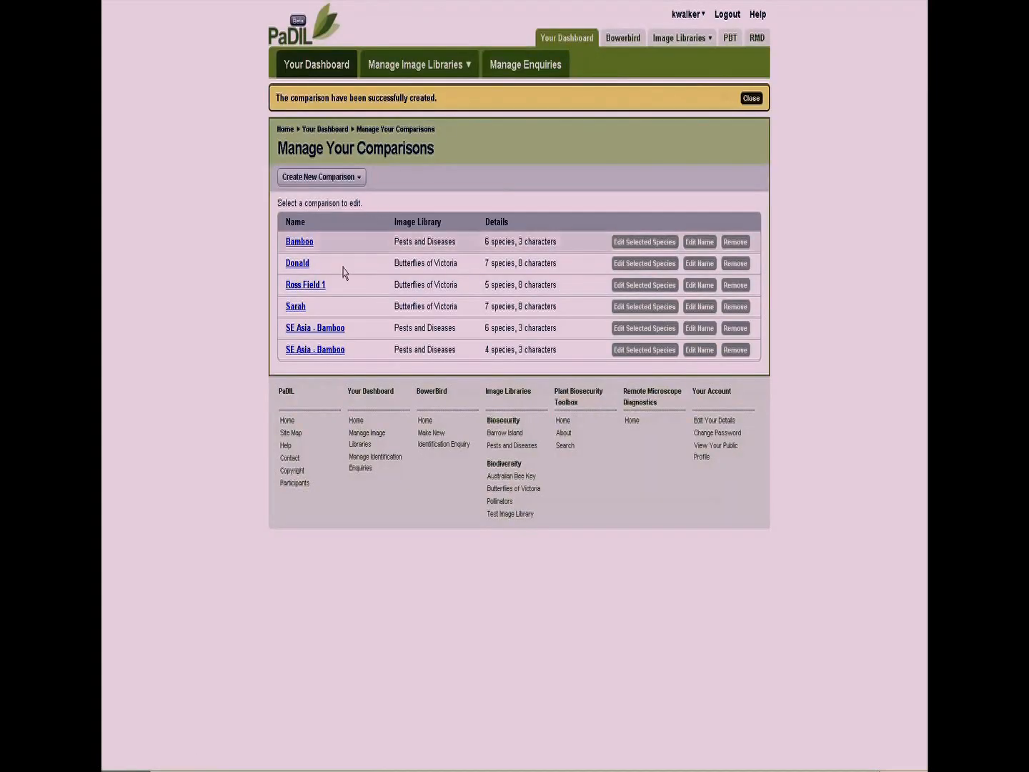
pyautogui.moveTo(315, 328)
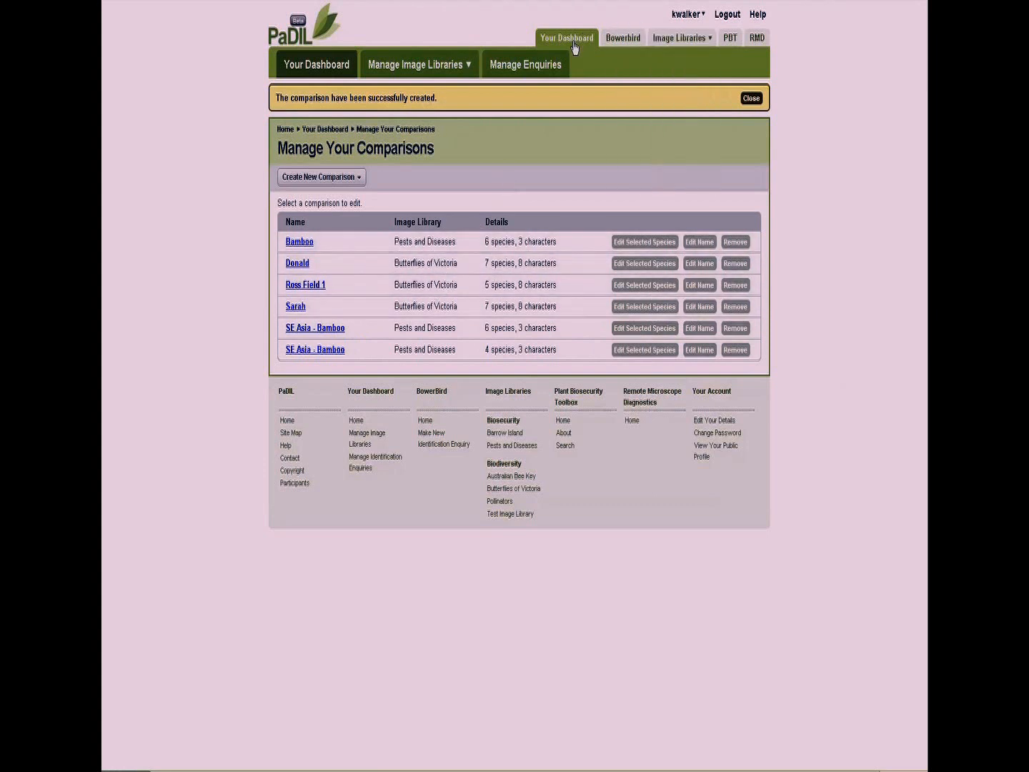
# Step: Return to Your Dashboard, where 'SE Asia - Bamboo' appears under latest comparisons
pyautogui.click(566, 37)
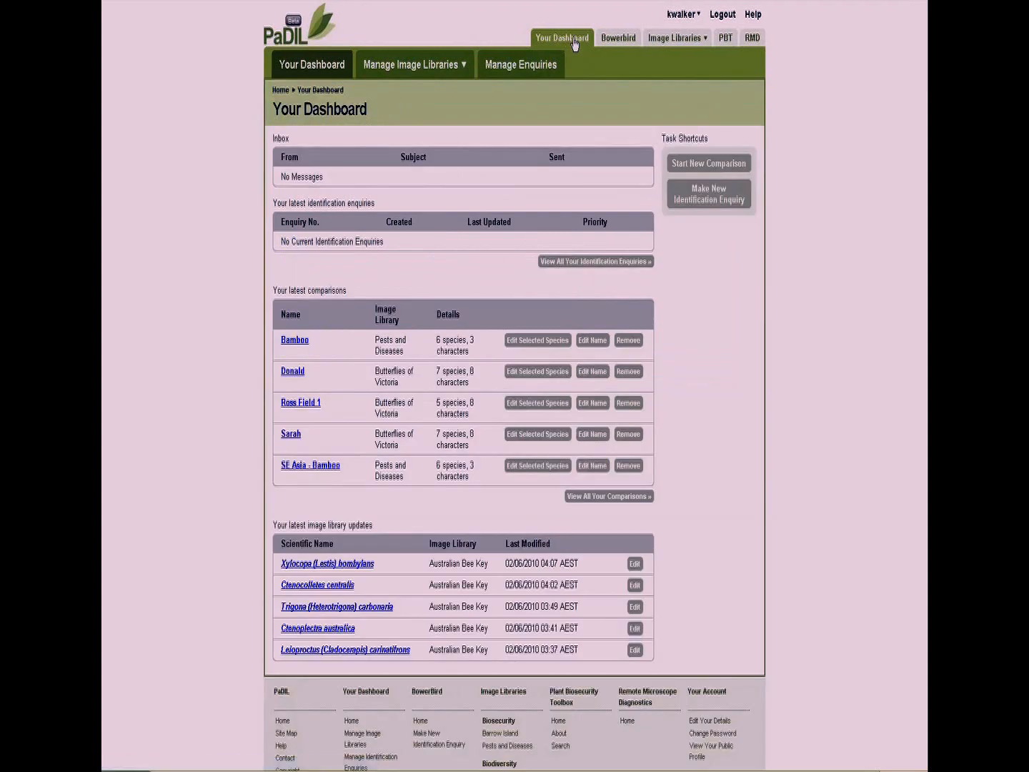